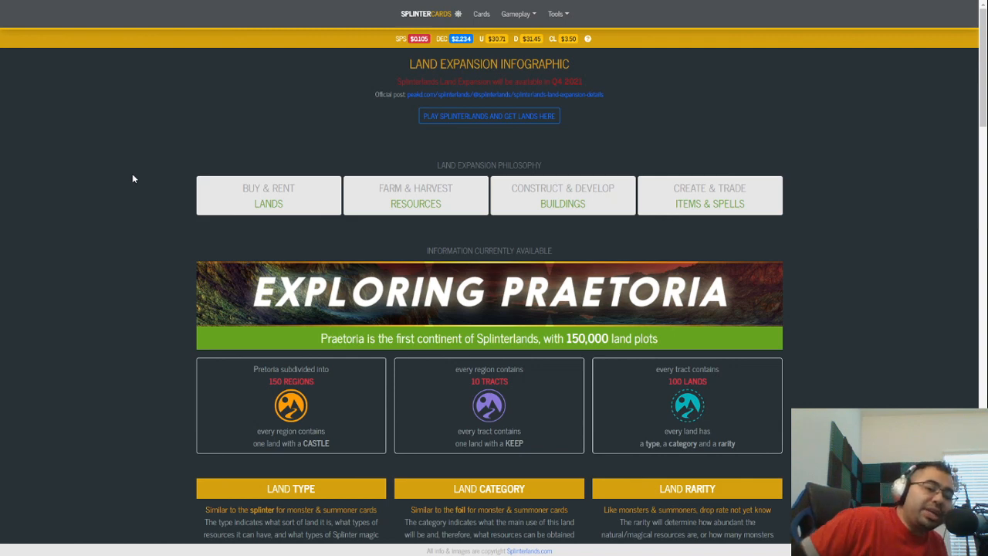
mouse_move(185, 144)
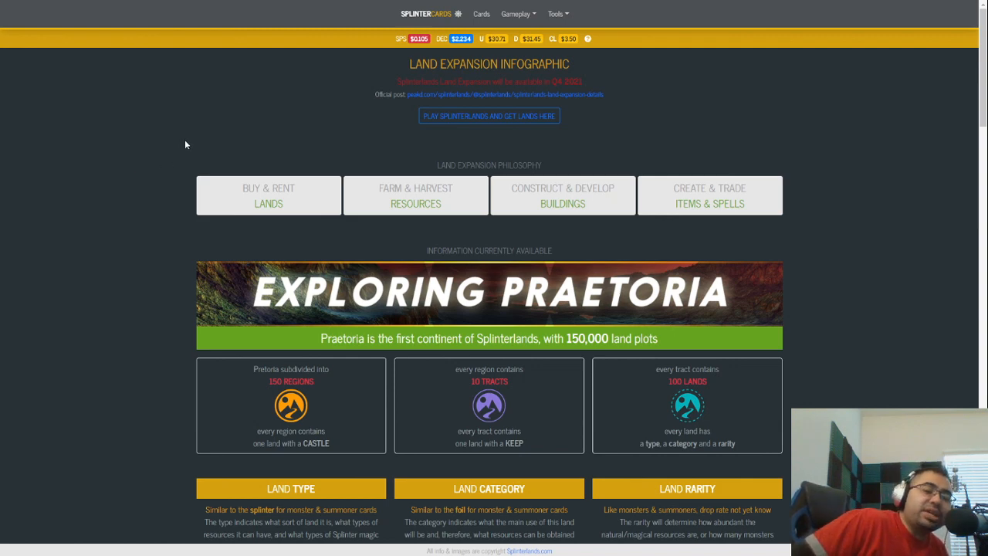
mouse_move(620, 417)
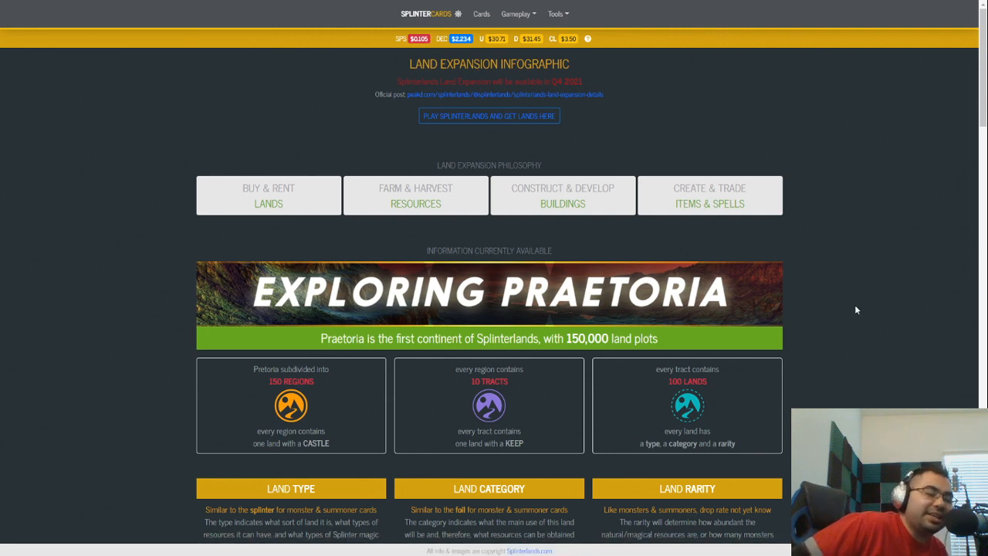
mouse_move(822, 280)
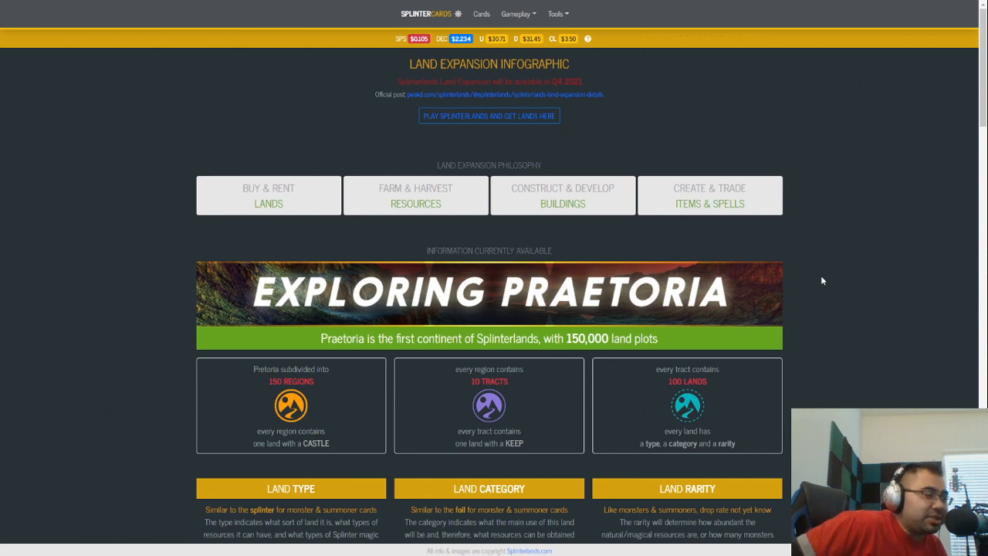
mouse_move(822, 275)
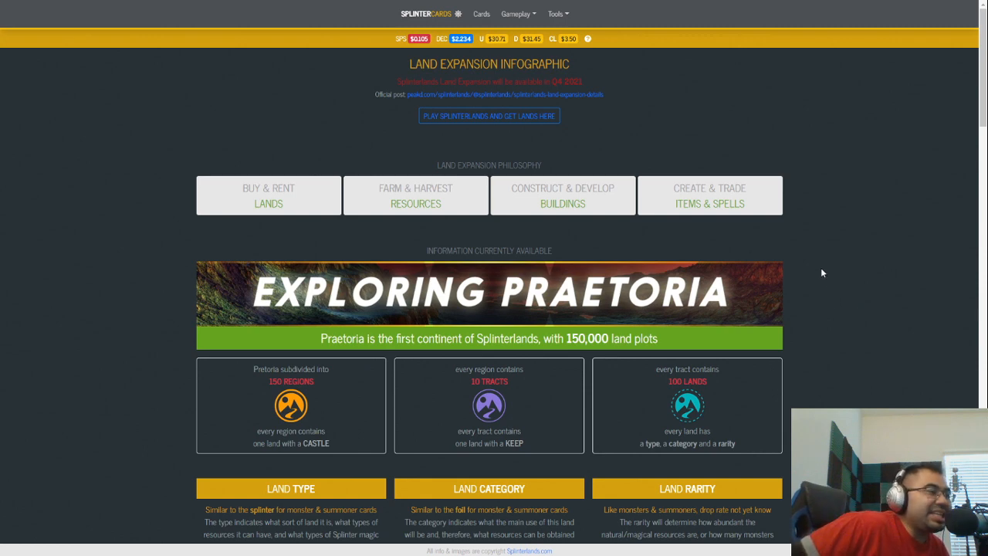
mouse_move(821, 264)
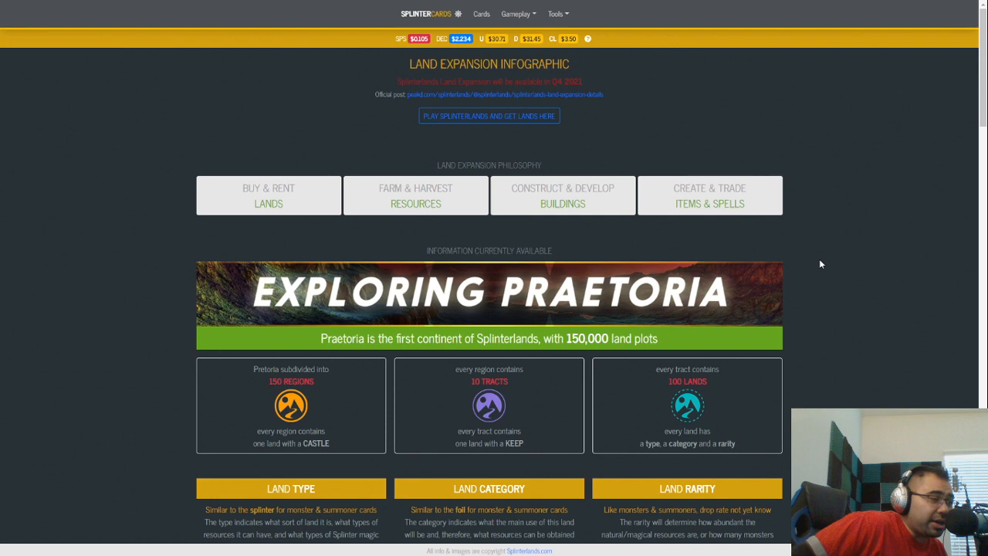
mouse_move(816, 289)
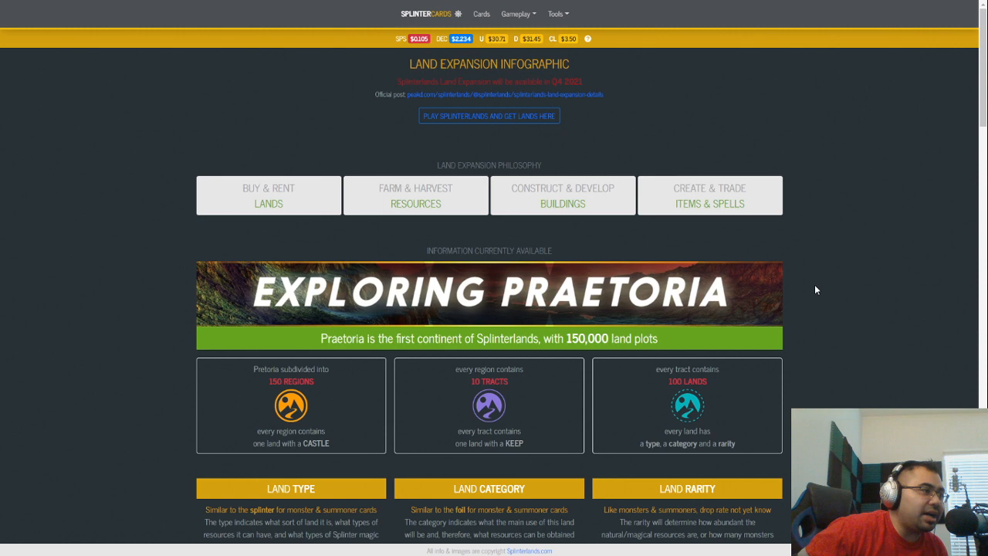
mouse_move(863, 233)
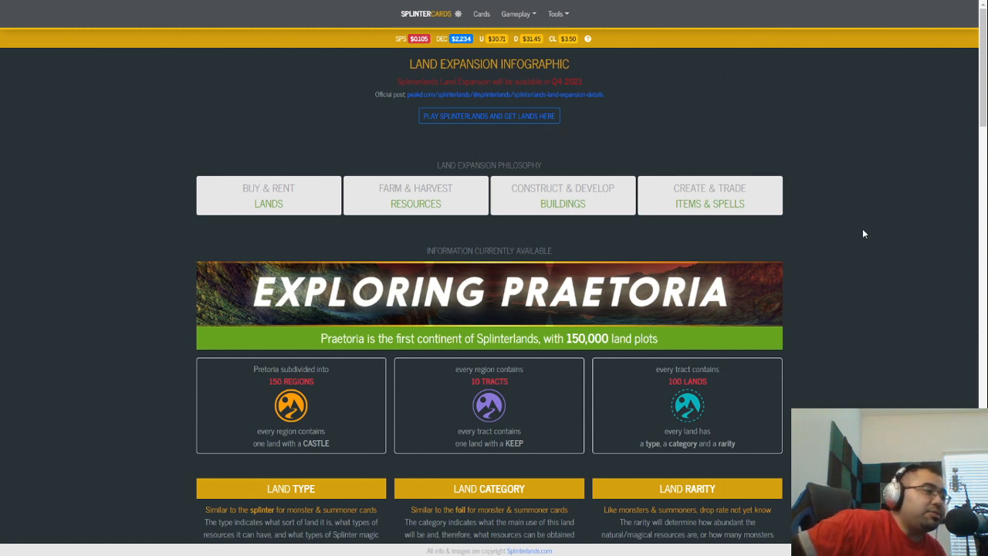
mouse_move(872, 223)
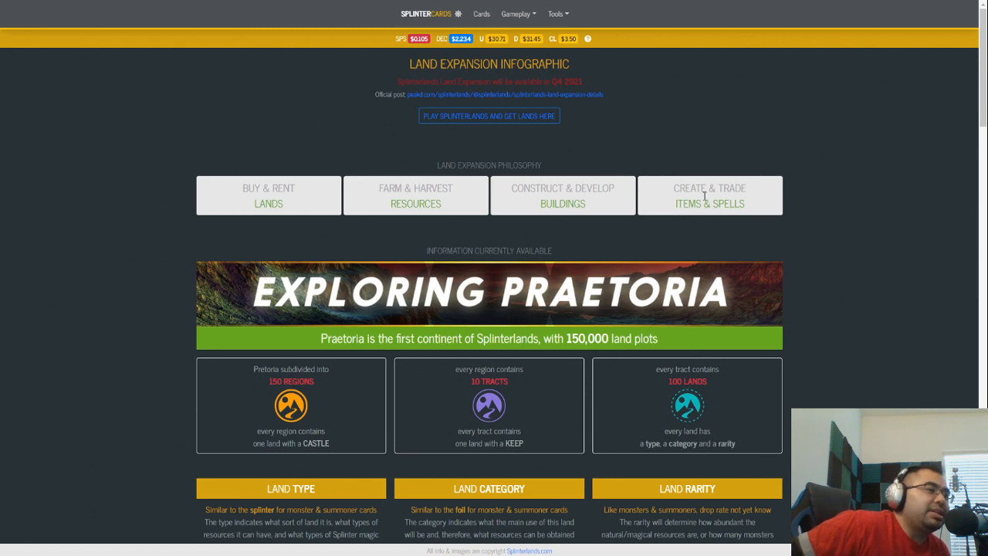
mouse_move(796, 211)
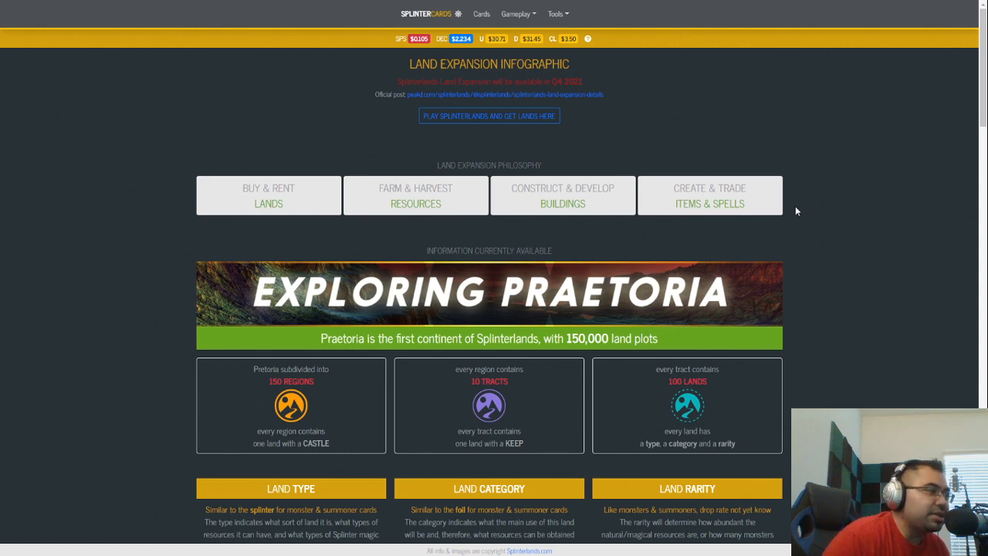
mouse_move(810, 190)
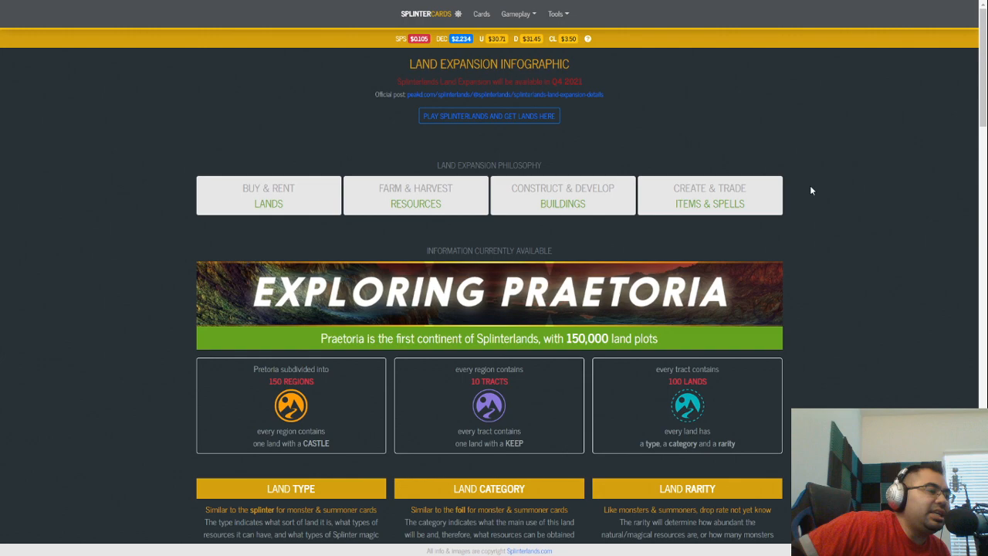
Scroll the infographic down to the Land Type, Land Category and Land Rarity columns with their Natural and Magical resources.
scroll("down", 3)
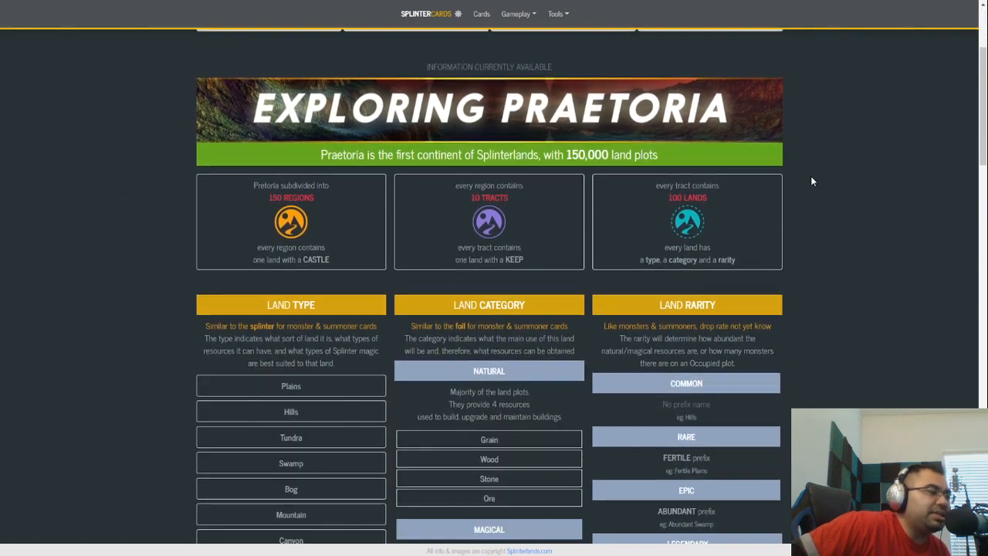
scroll("up", 3)
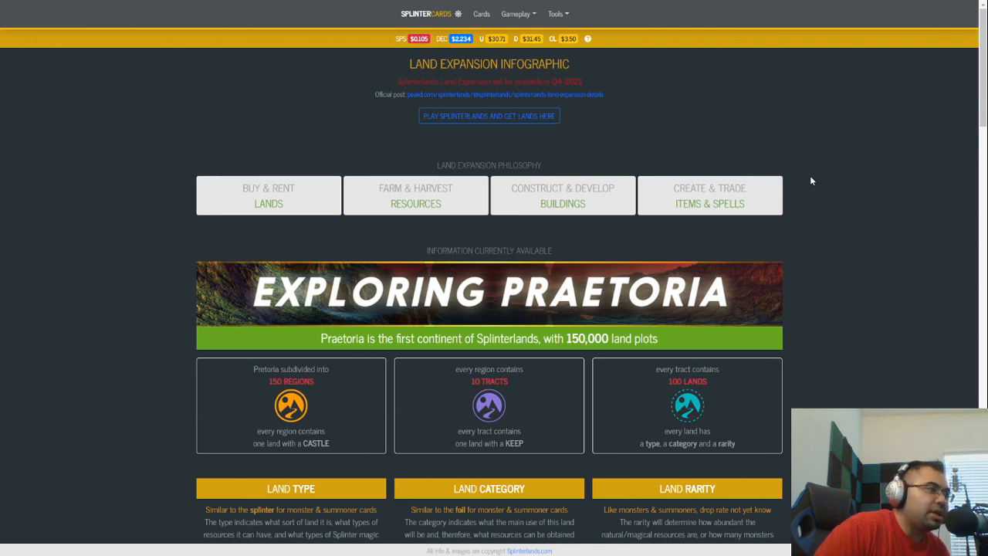
mouse_move(863, 186)
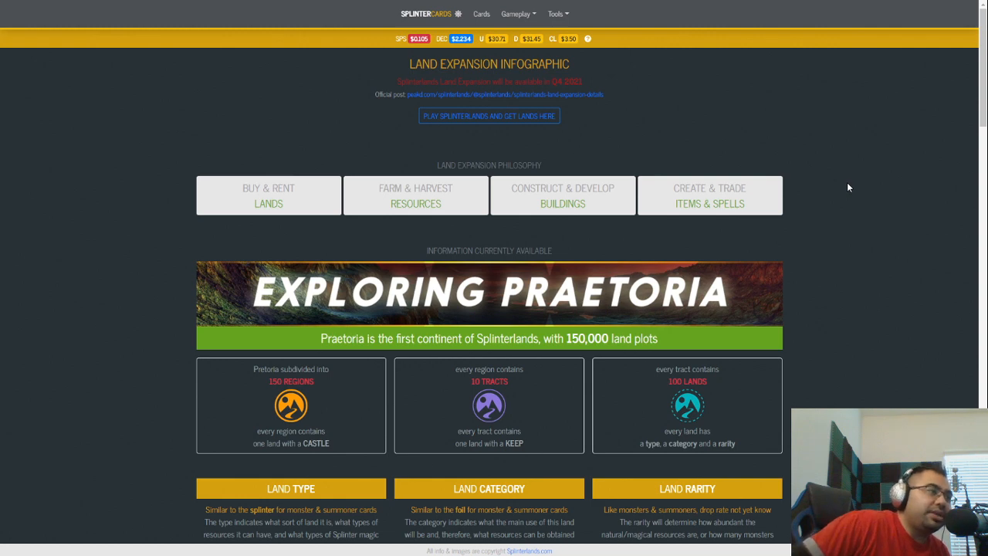
mouse_move(853, 178)
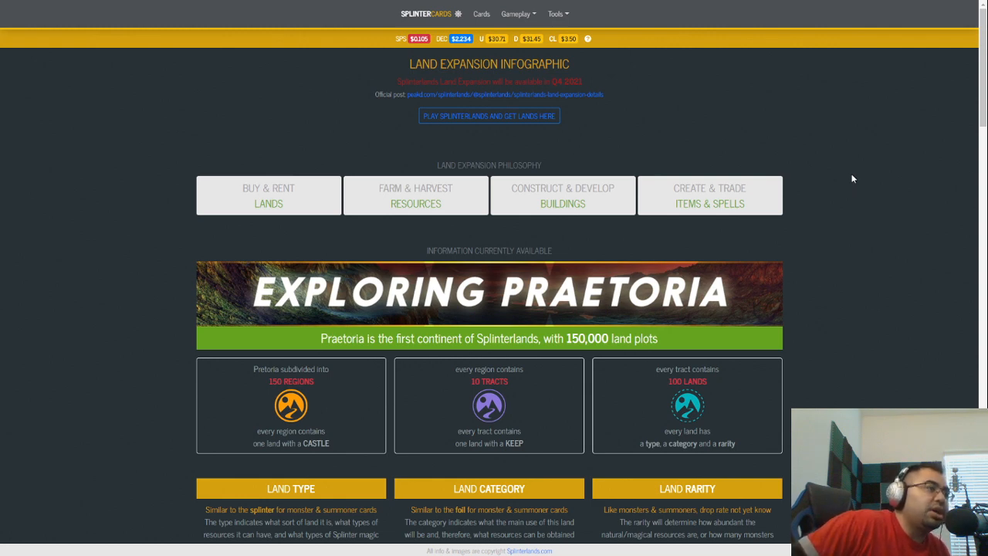
scroll("down", 3)
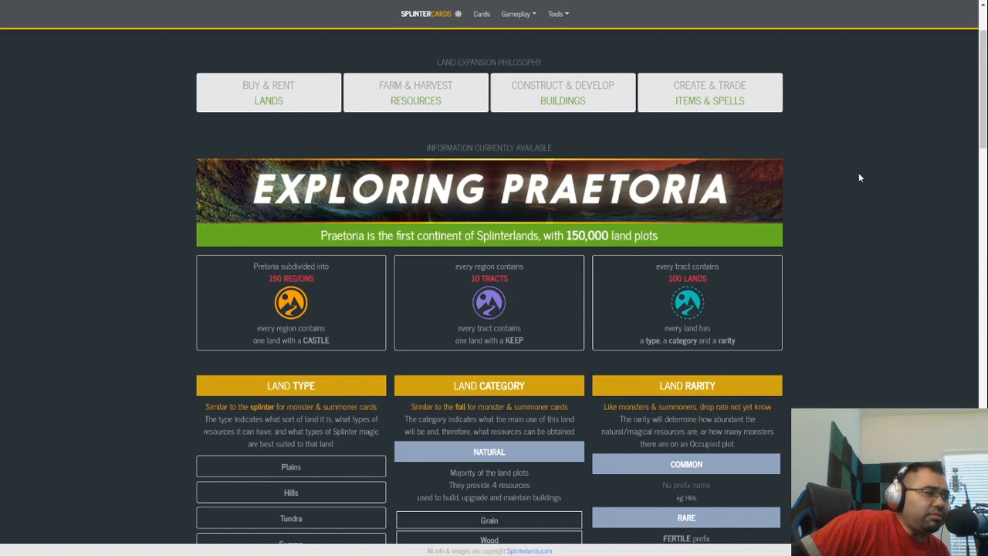
scroll("down", 3)
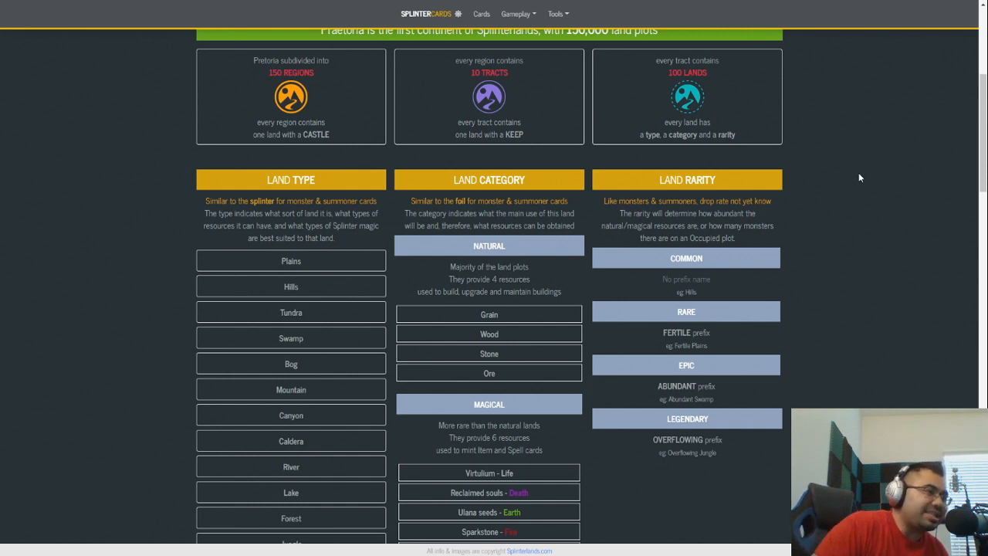
mouse_move(604, 183)
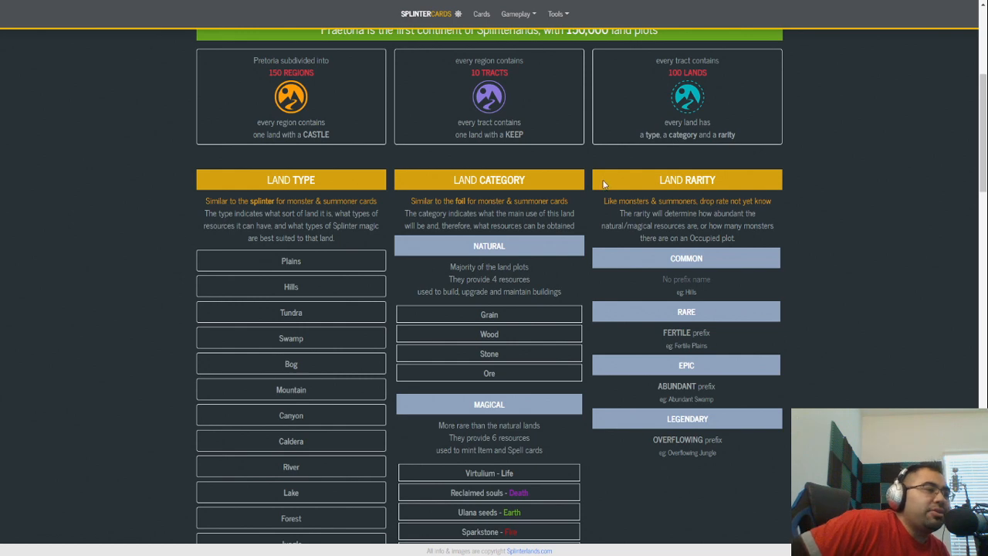
mouse_move(588, 161)
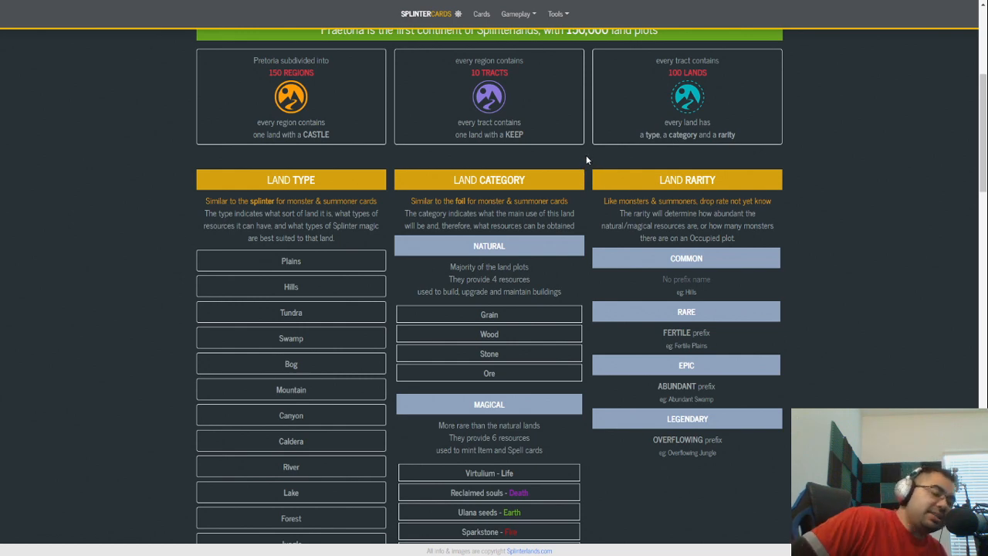
mouse_move(583, 155)
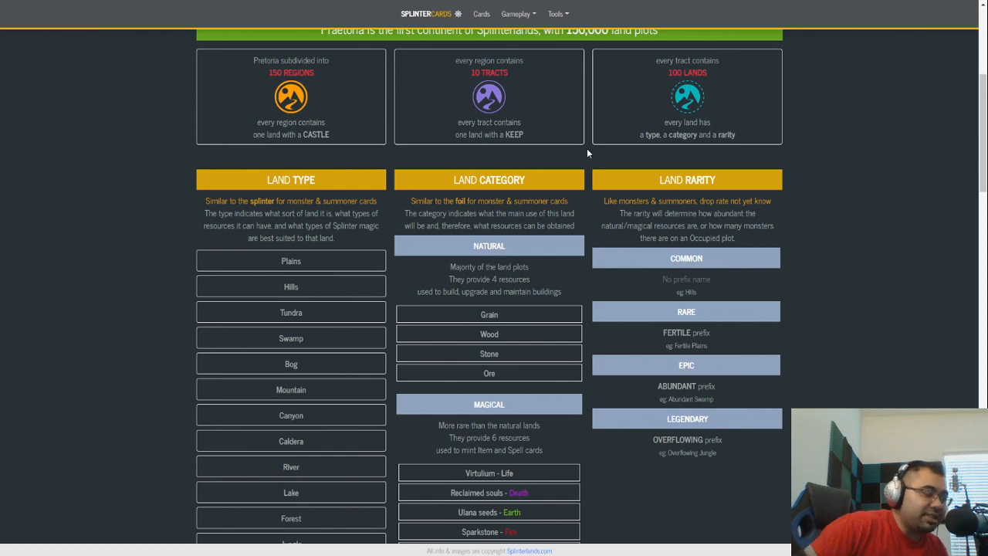
scroll("down", 3)
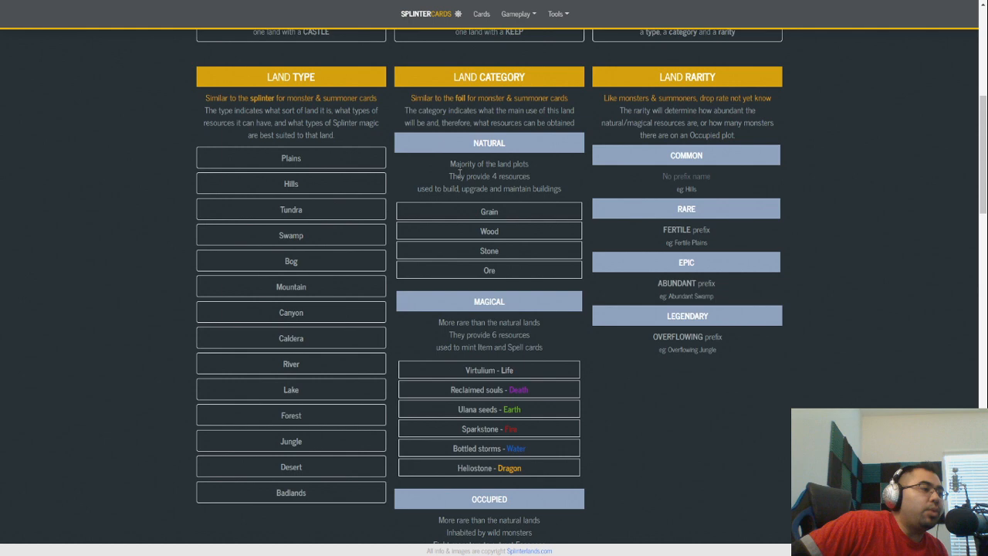
mouse_move(276, 168)
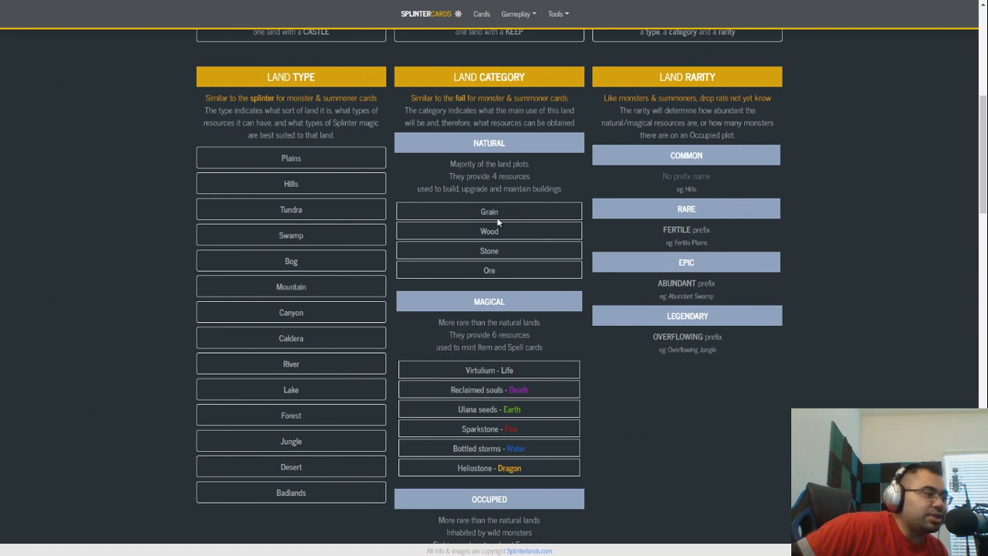
mouse_move(527, 296)
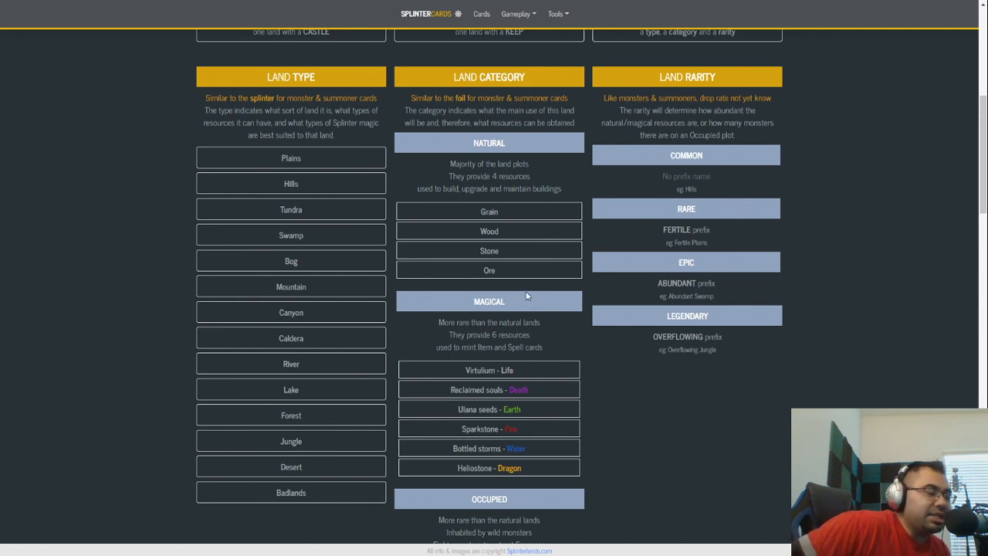
mouse_move(459, 200)
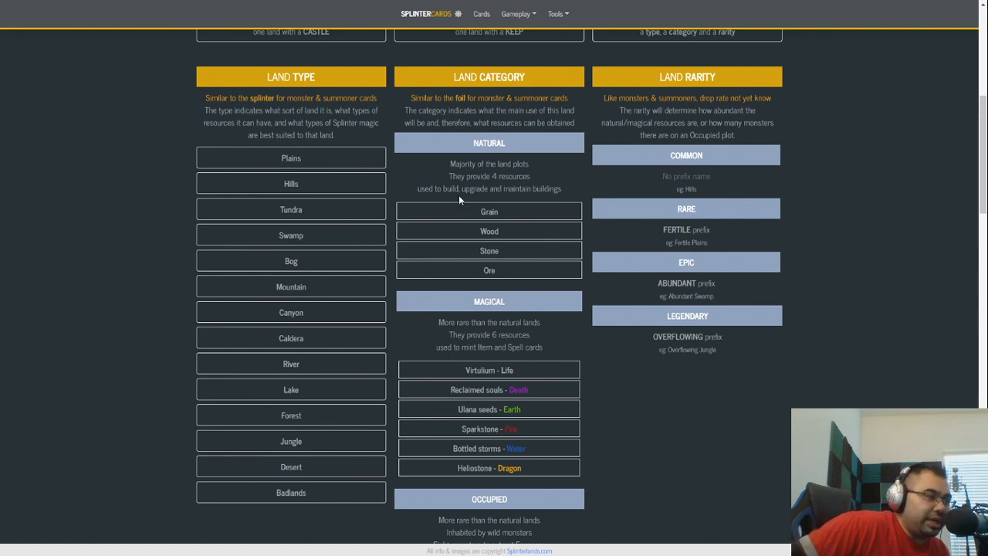
mouse_move(488, 250)
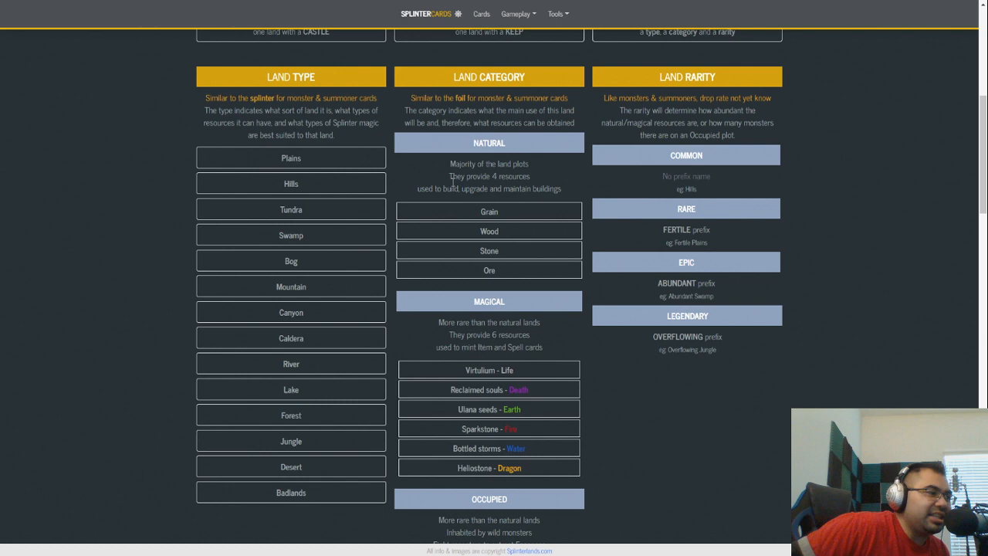
mouse_move(498, 224)
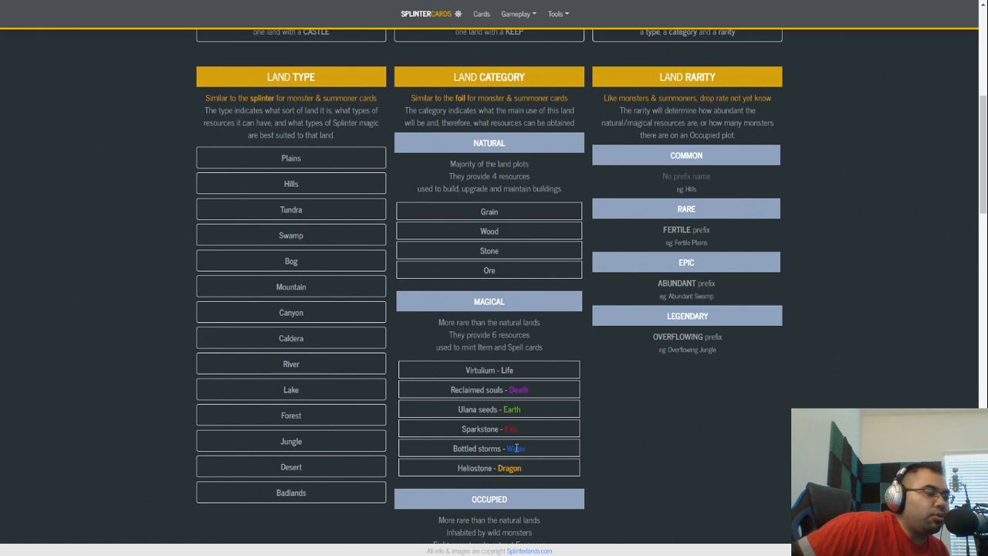
mouse_move(532, 446)
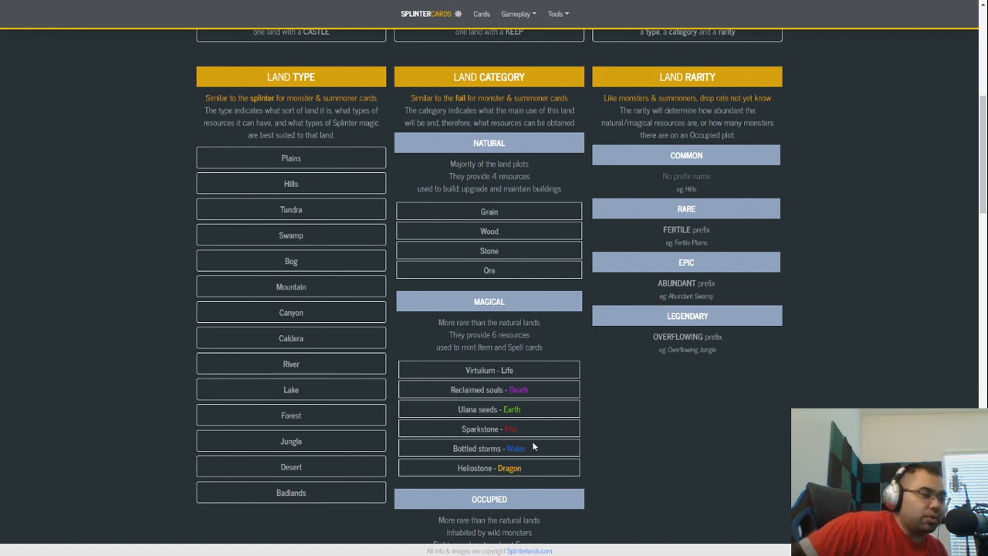
mouse_move(483, 381)
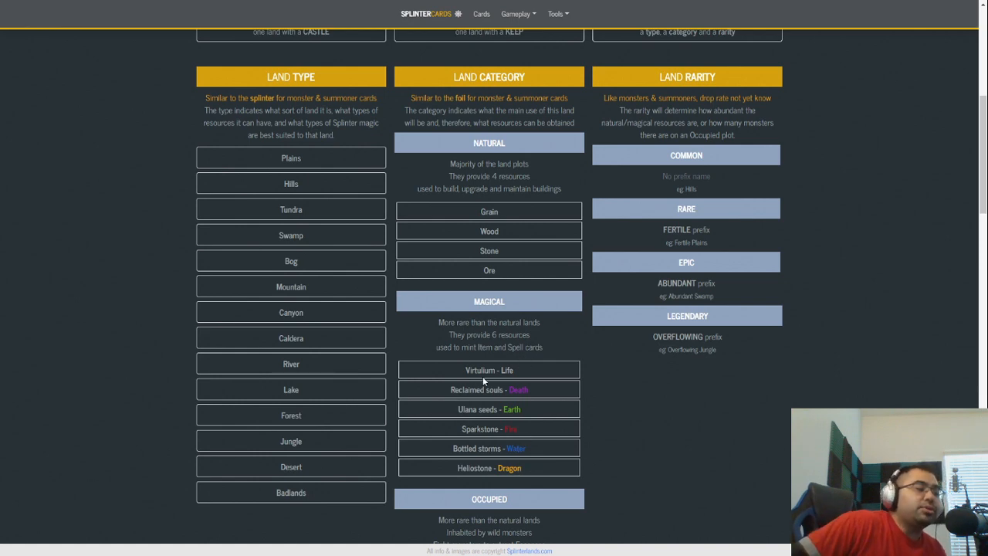
mouse_move(486, 359)
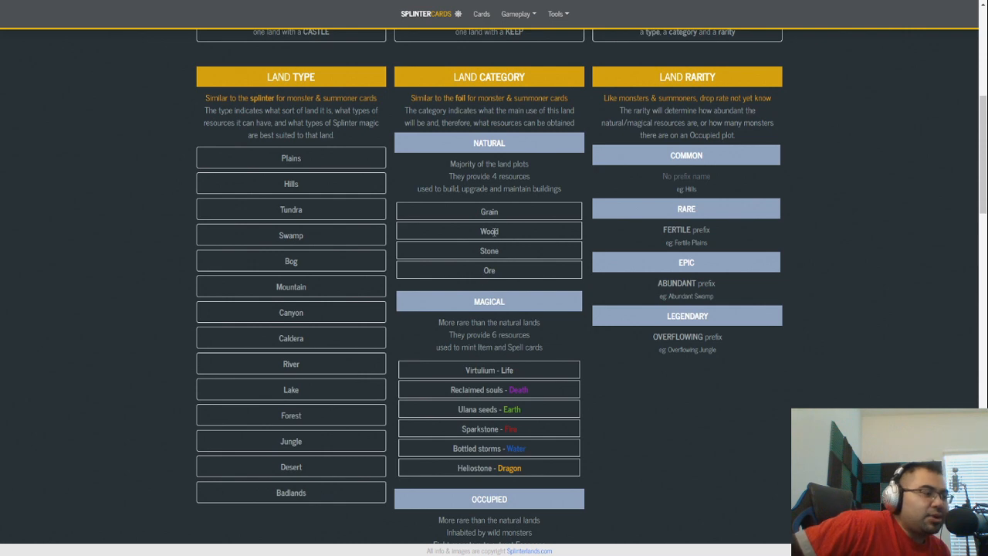
mouse_move(499, 221)
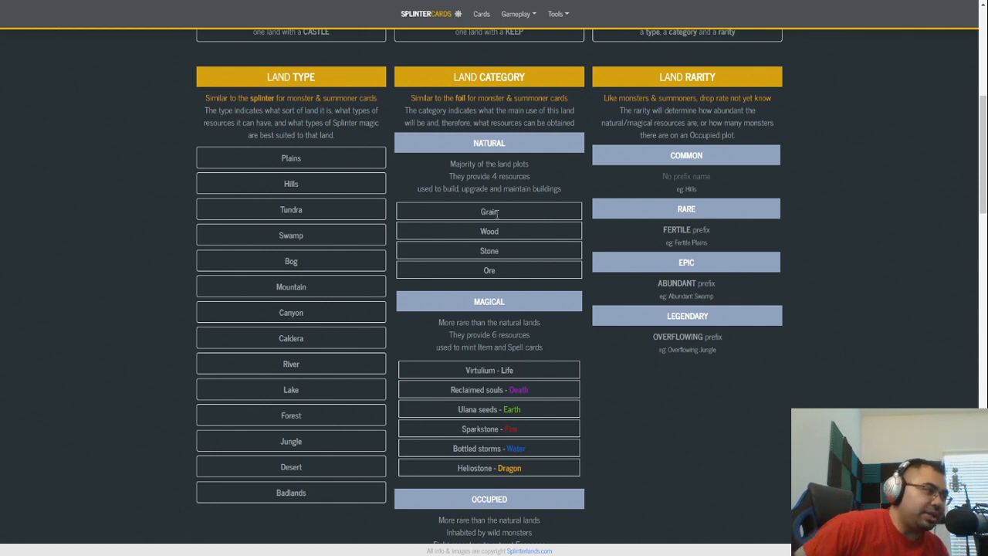
mouse_move(489, 222)
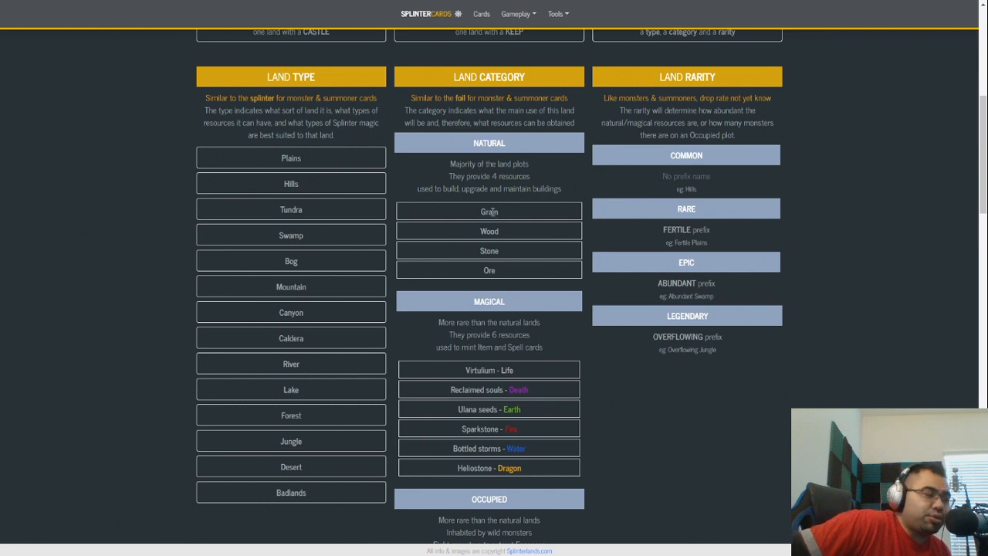
mouse_move(468, 263)
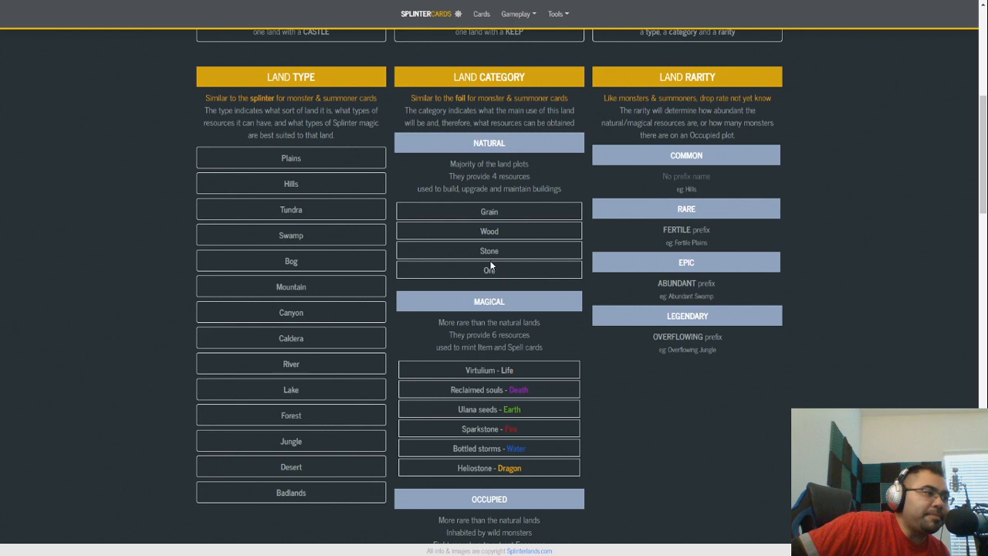
mouse_move(519, 218)
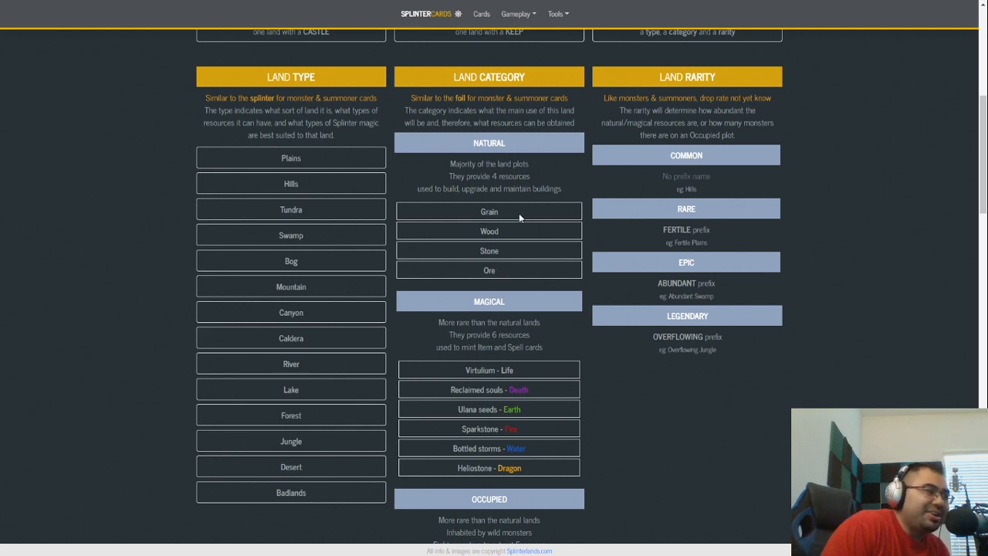
mouse_move(489, 214)
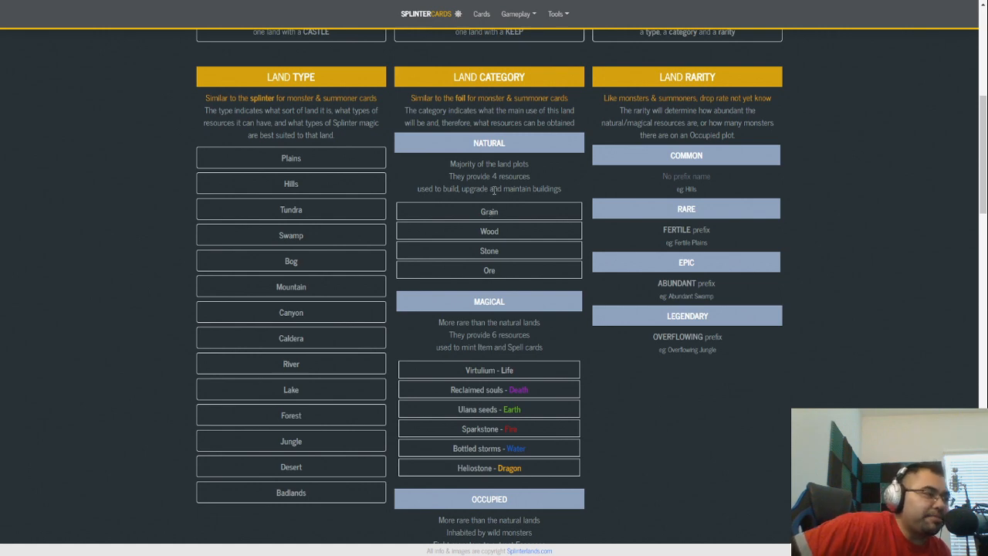
mouse_move(491, 208)
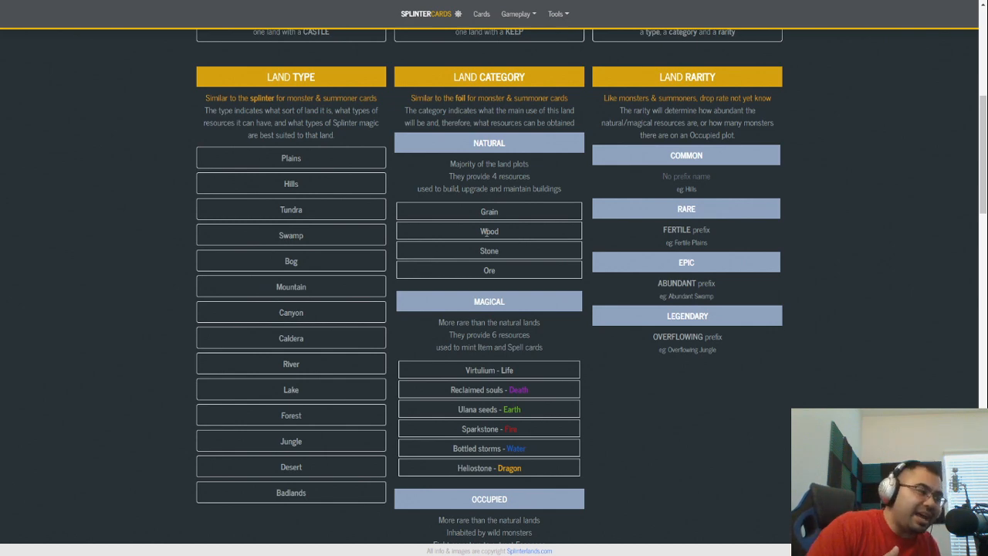
mouse_move(503, 165)
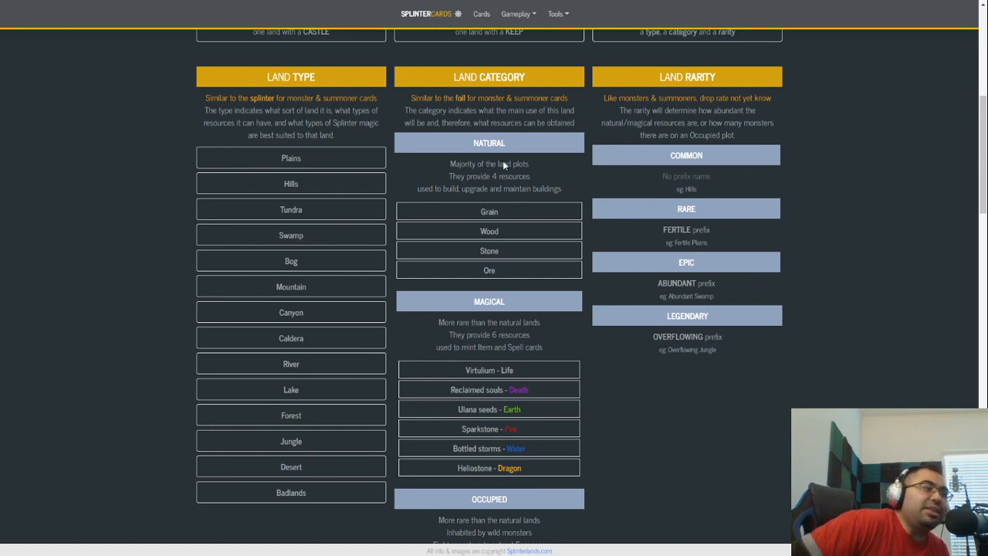
mouse_move(481, 217)
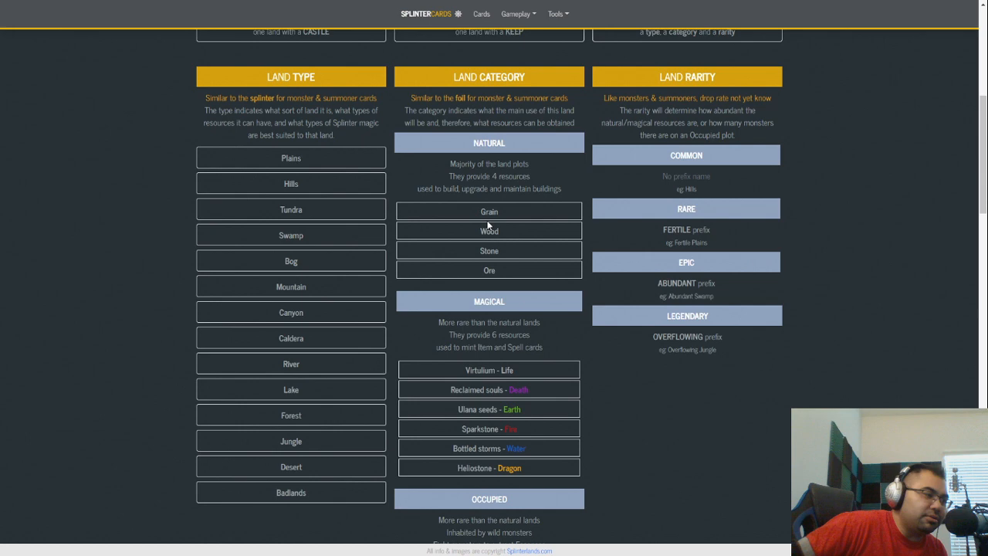
mouse_move(502, 212)
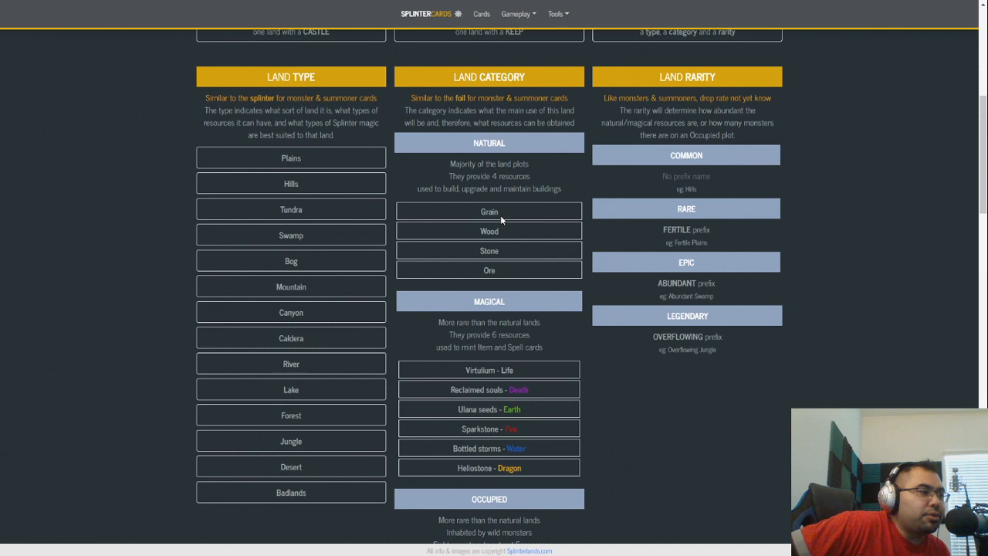
mouse_move(500, 390)
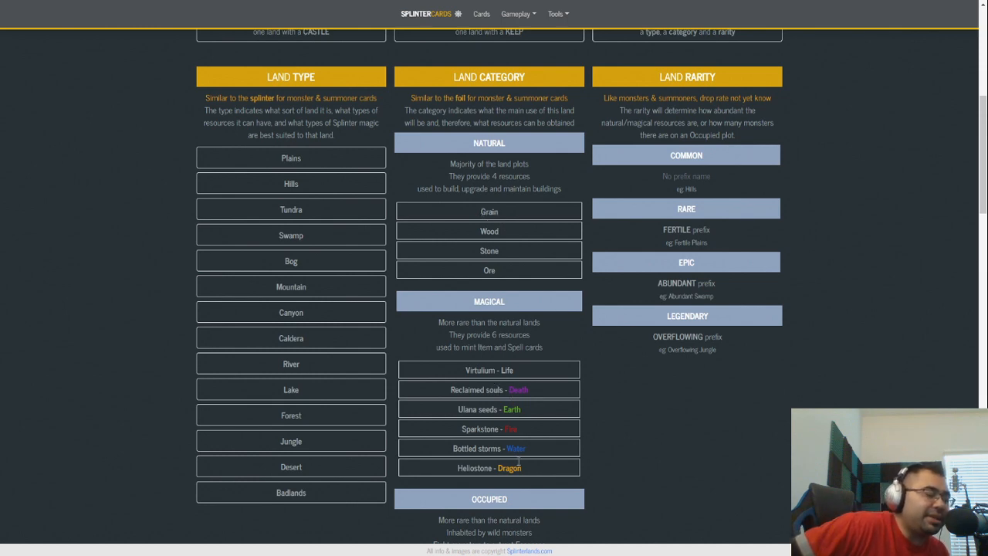
mouse_move(519, 465)
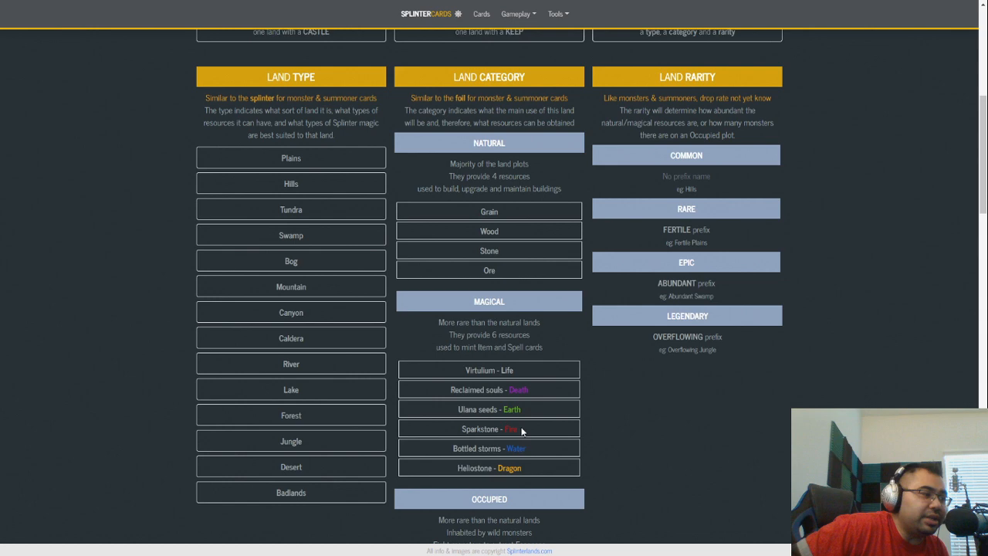
mouse_move(571, 344)
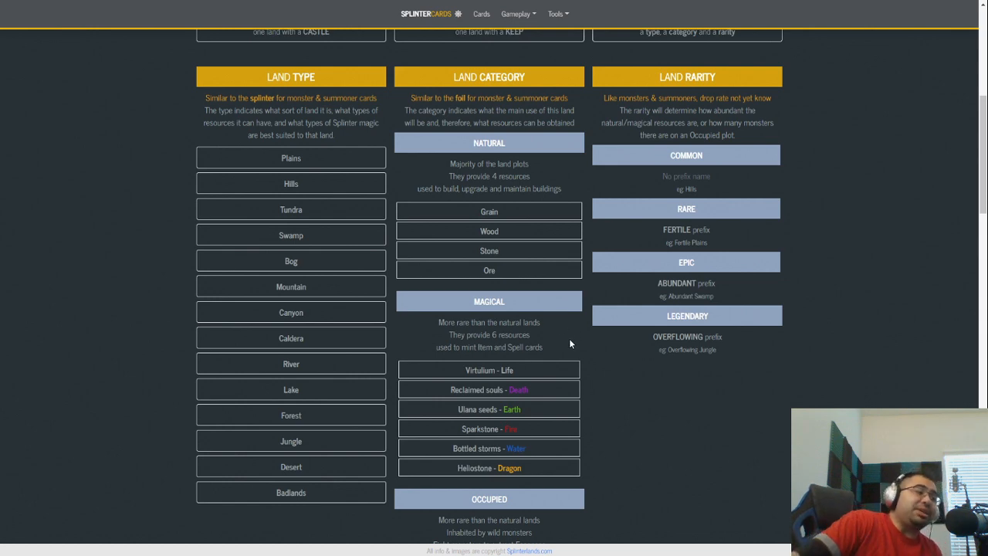
mouse_move(577, 335)
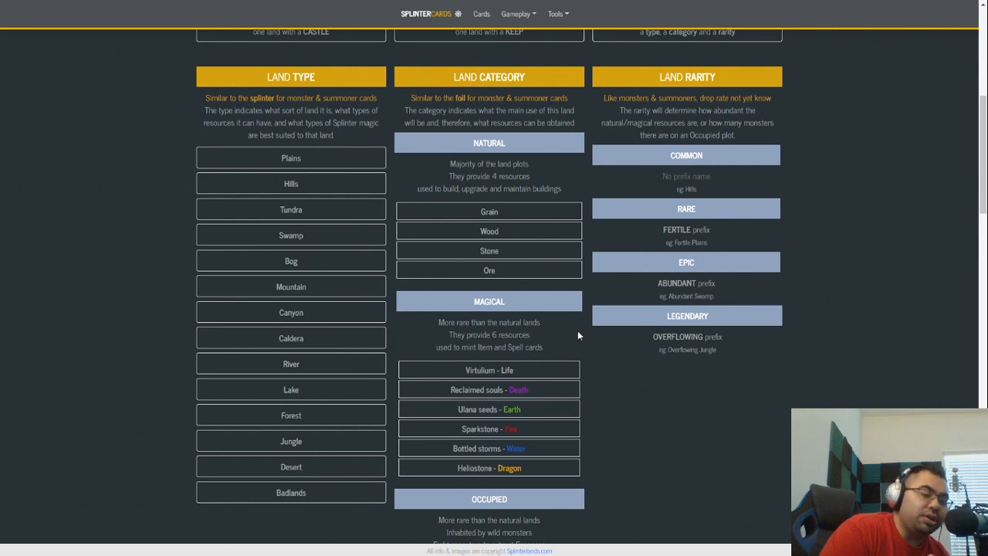
mouse_move(491, 246)
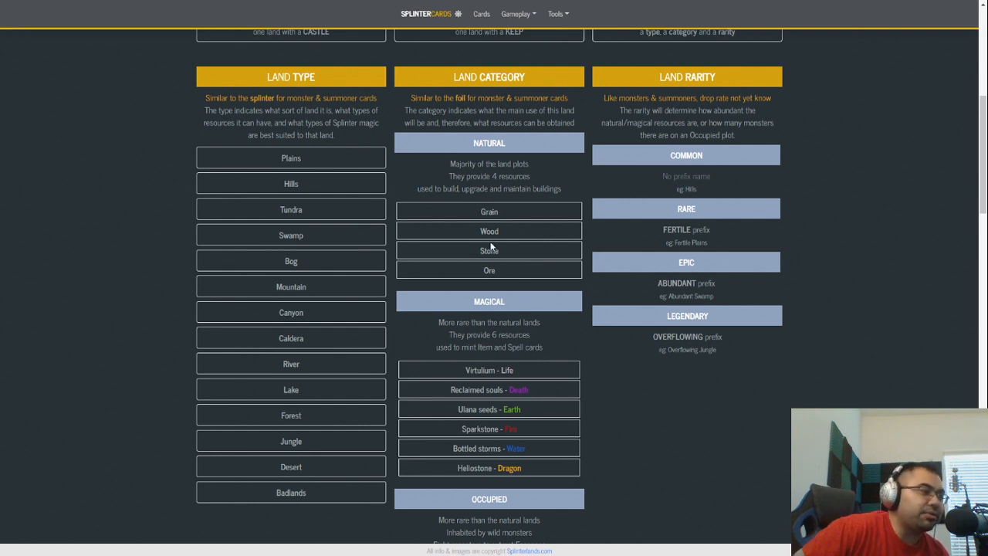
mouse_move(491, 230)
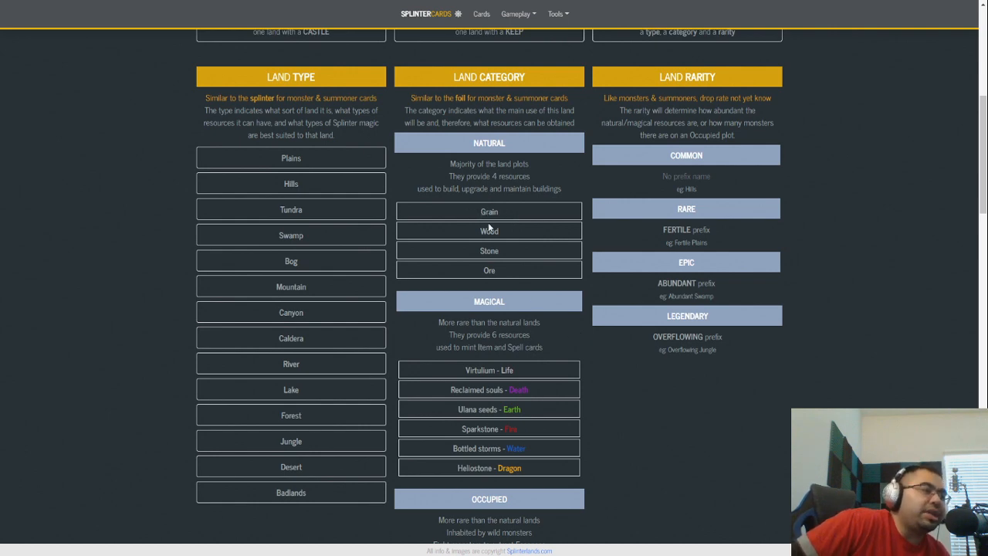
mouse_move(488, 246)
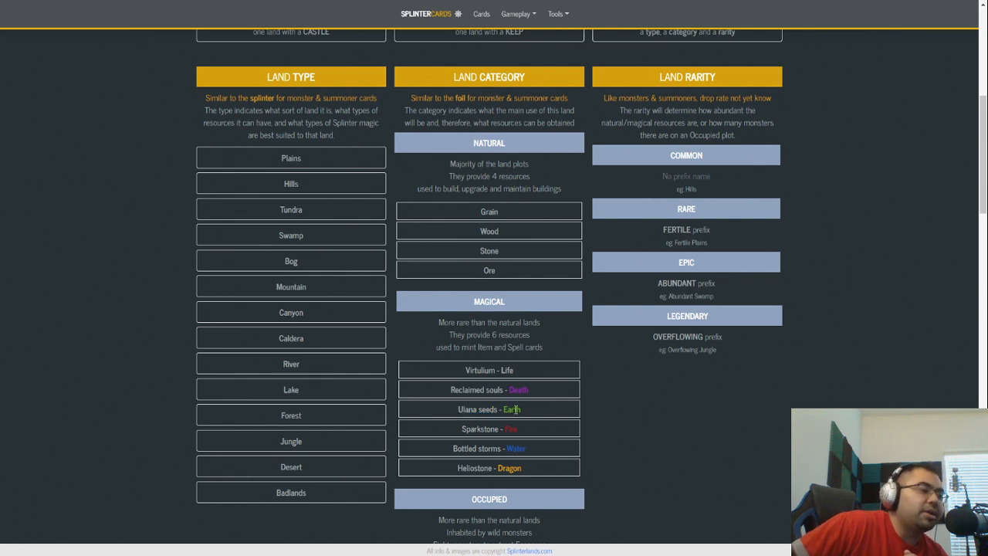
mouse_move(523, 412)
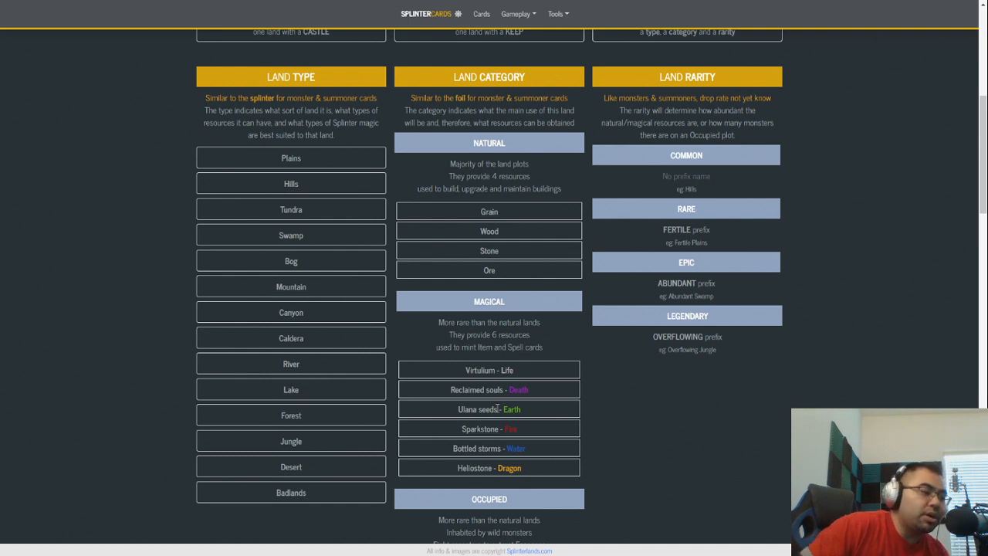
mouse_move(539, 405)
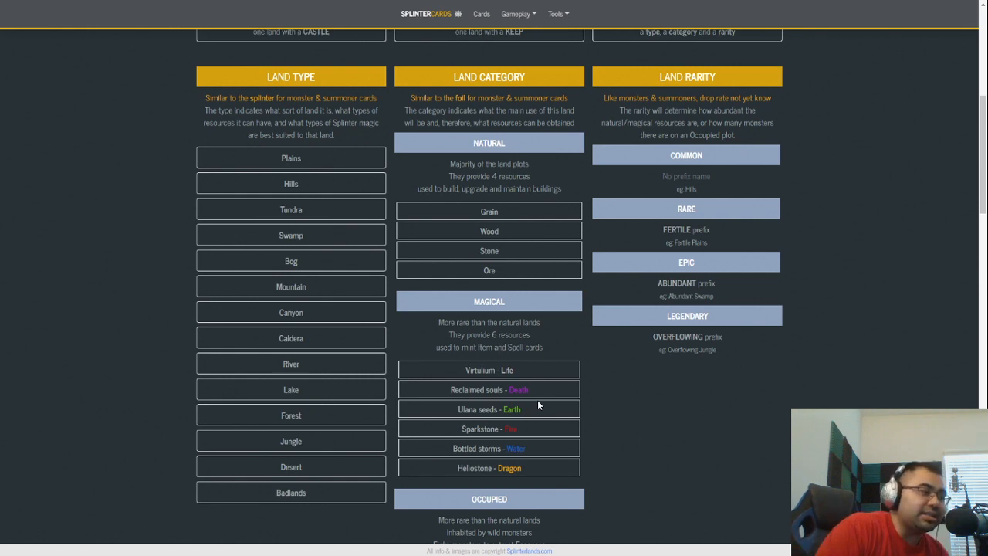
mouse_move(582, 317)
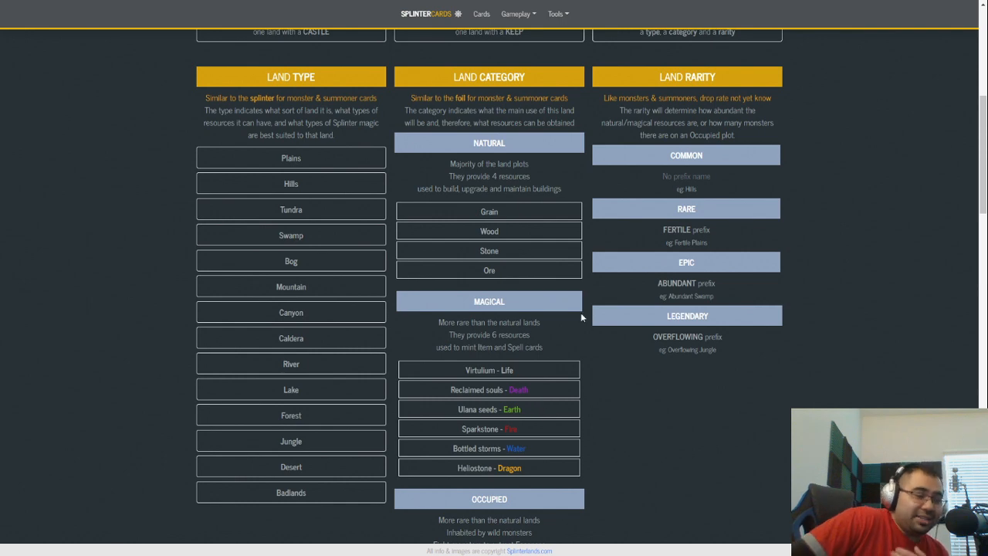
mouse_move(594, 363)
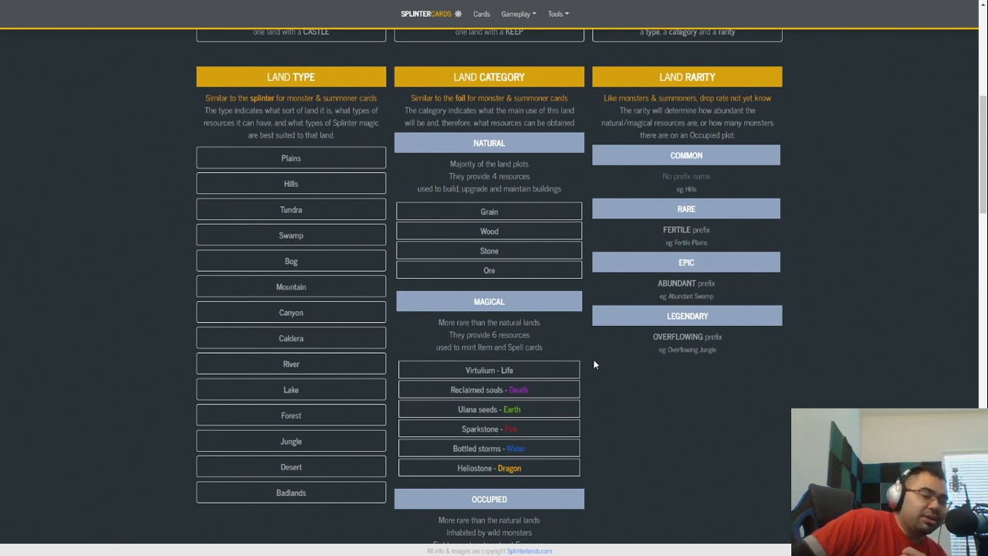
mouse_move(596, 349)
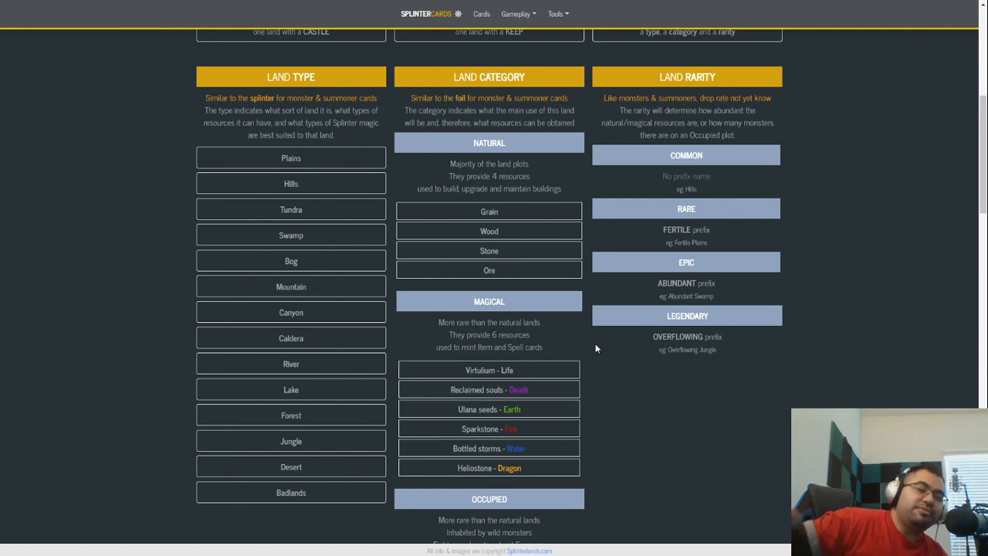
mouse_move(572, 322)
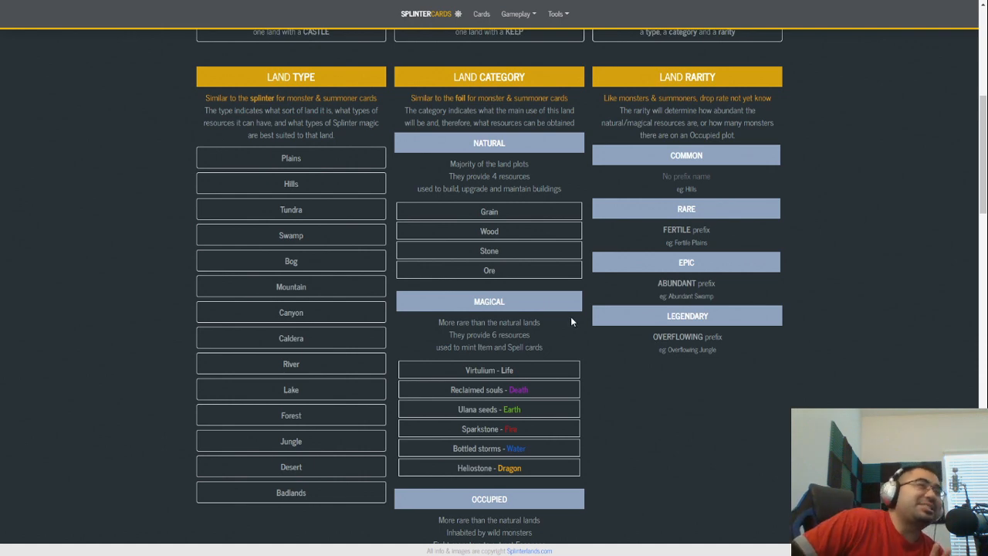
mouse_move(576, 307)
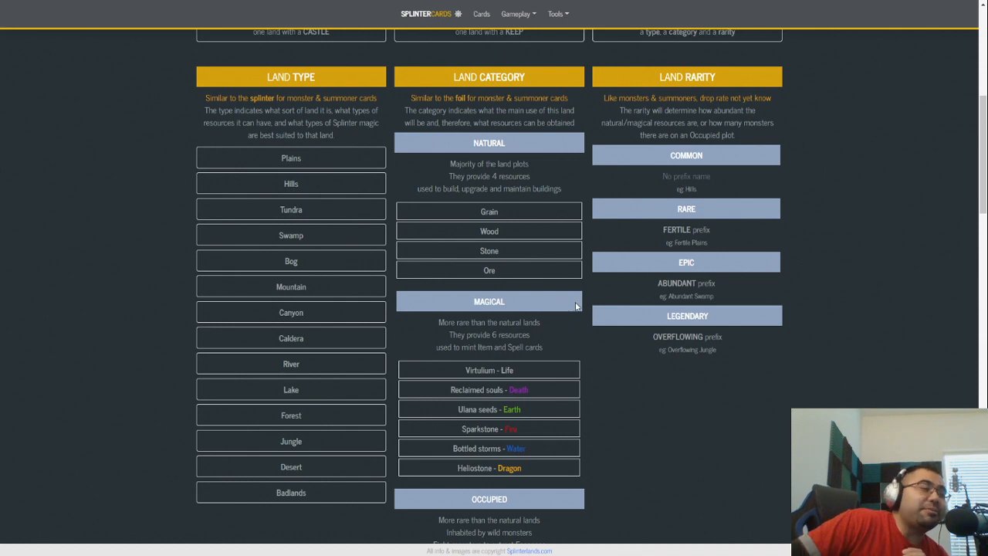
mouse_move(576, 290)
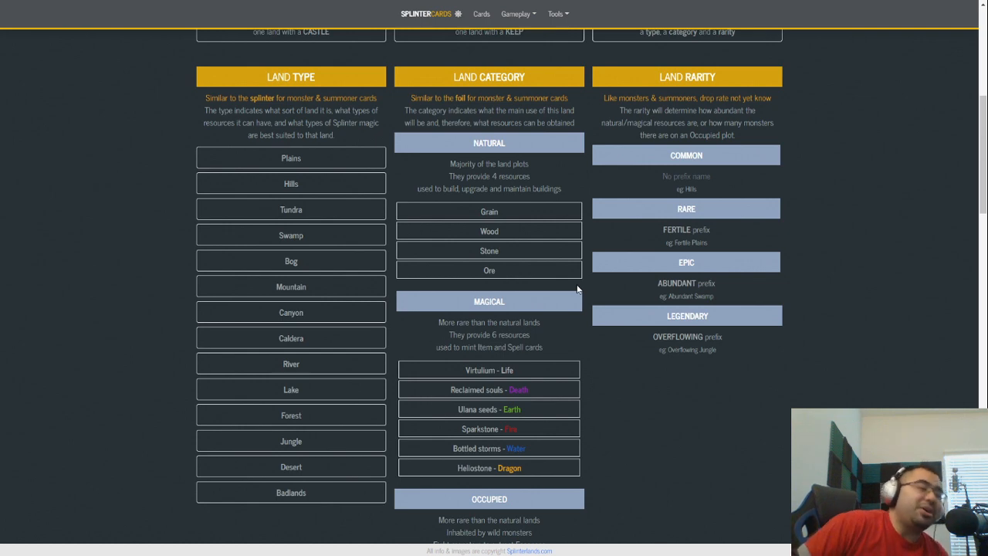
mouse_move(593, 332)
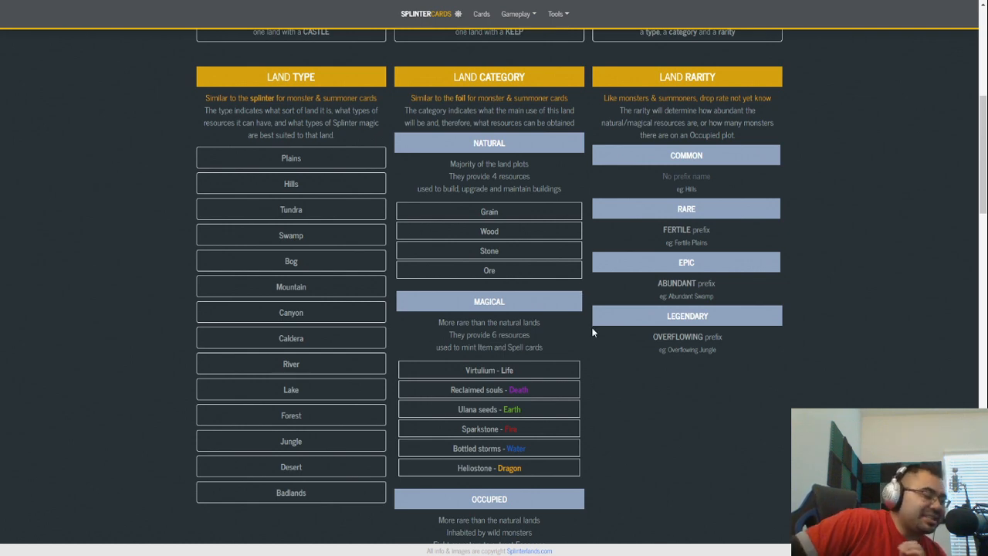
mouse_move(586, 332)
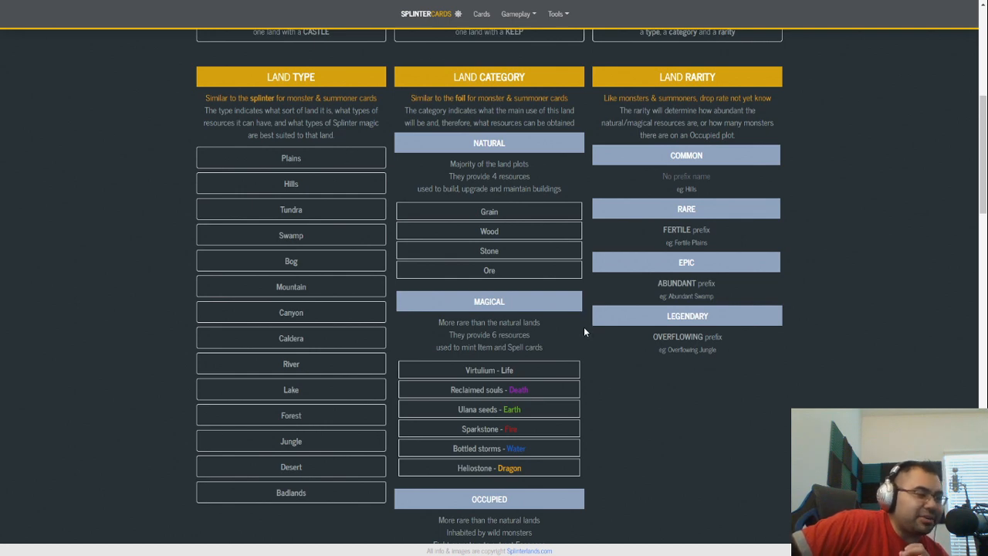
mouse_move(593, 315)
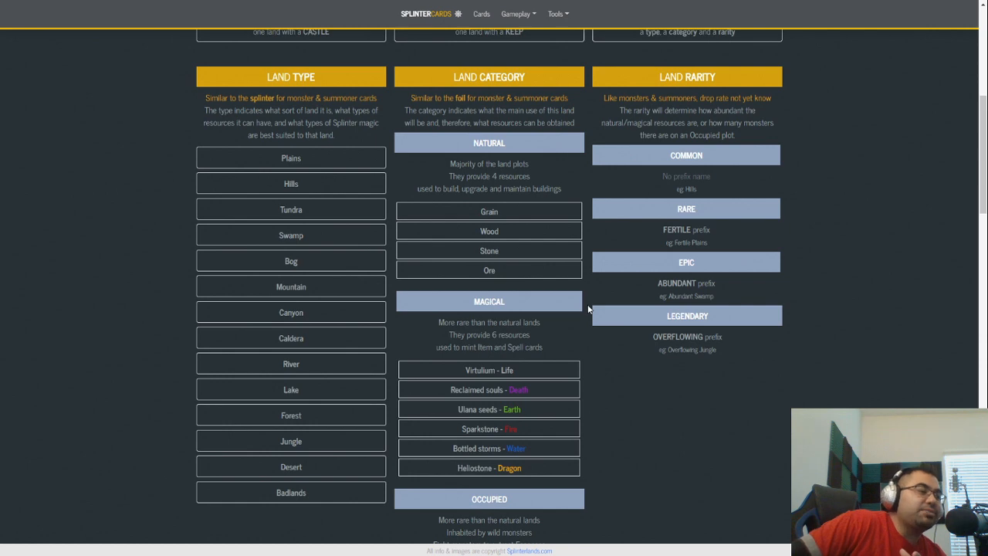
mouse_move(585, 301)
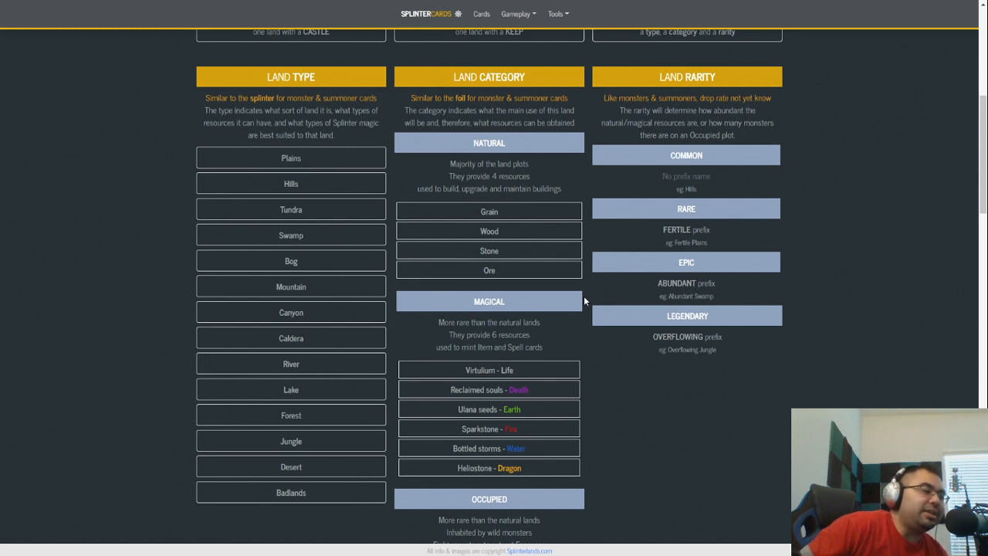
mouse_move(520, 423)
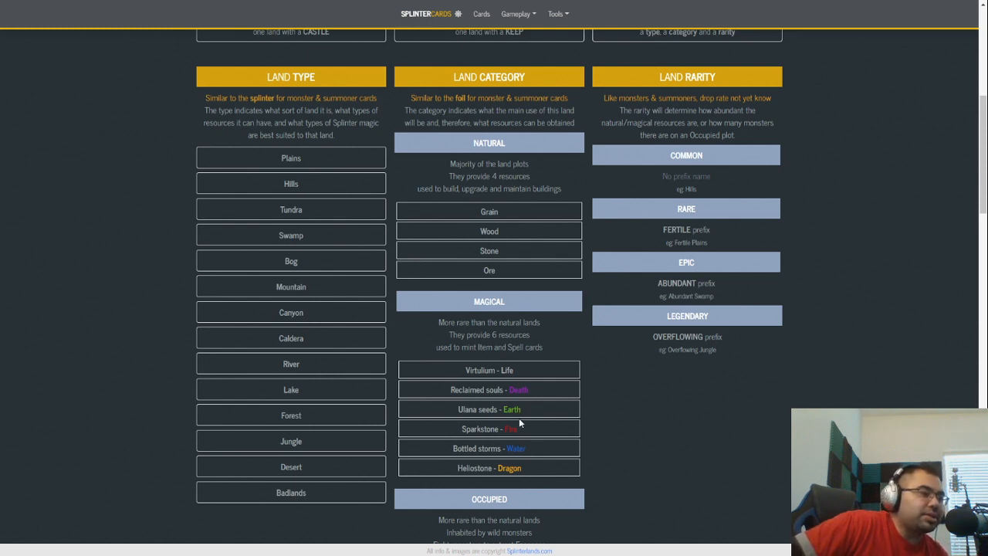
mouse_move(514, 237)
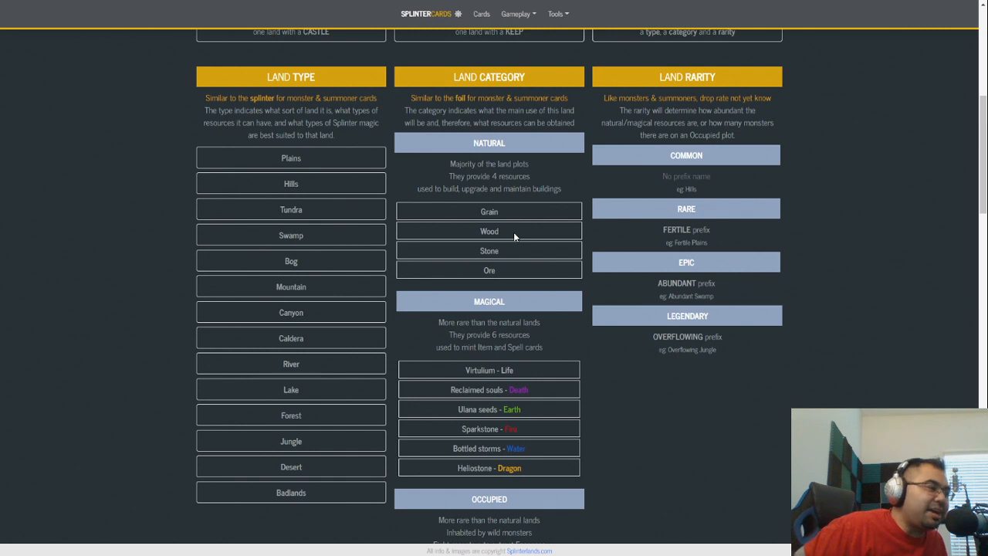
mouse_move(500, 220)
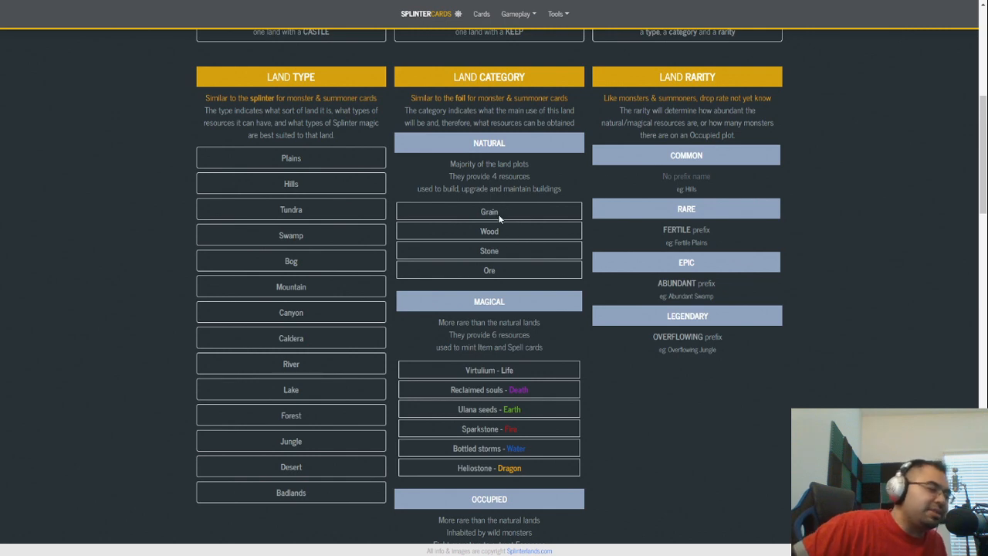
mouse_move(503, 207)
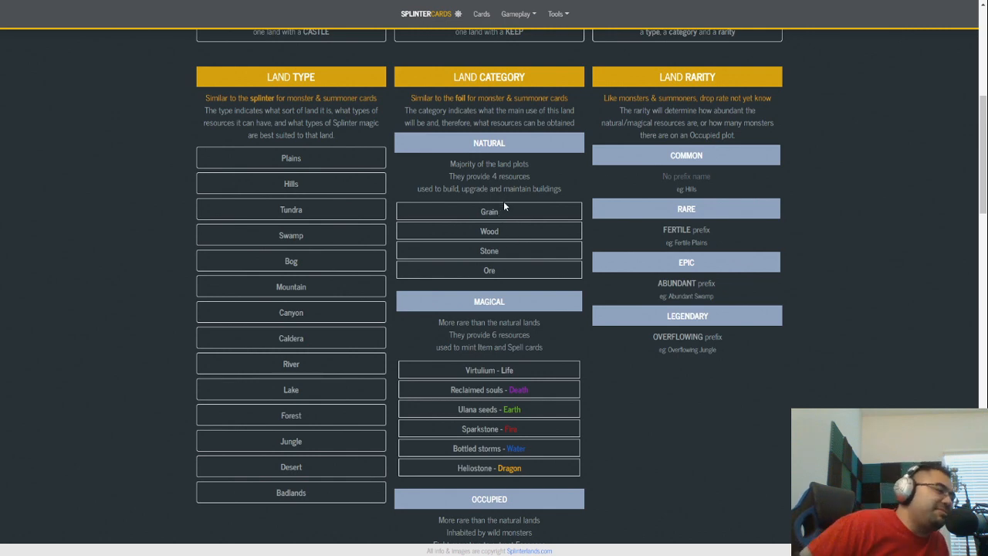
mouse_move(479, 250)
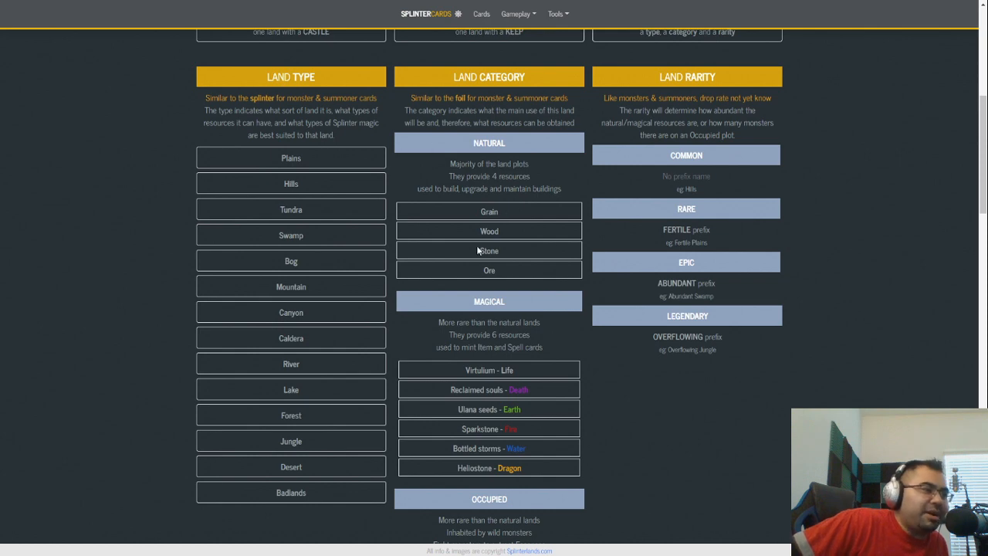
mouse_move(476, 231)
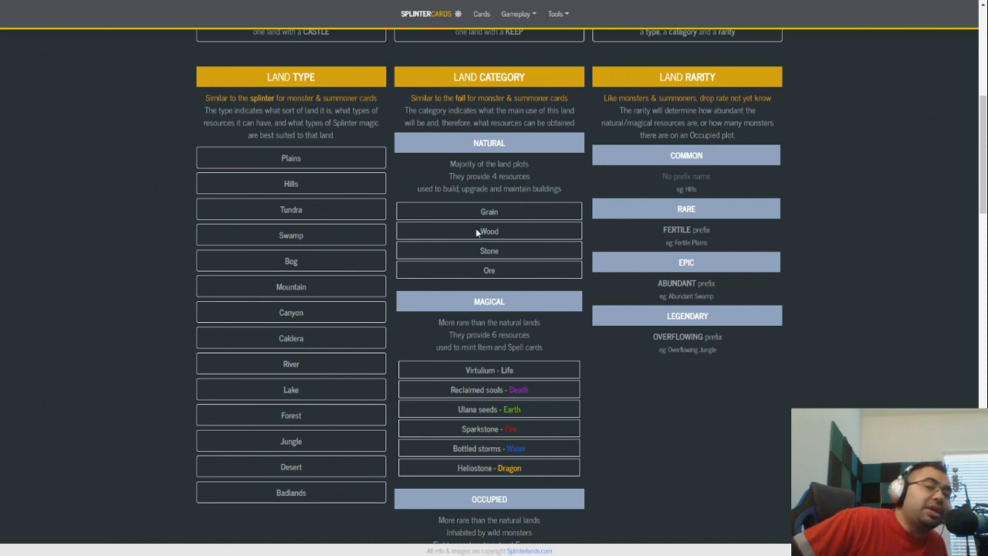
mouse_move(494, 230)
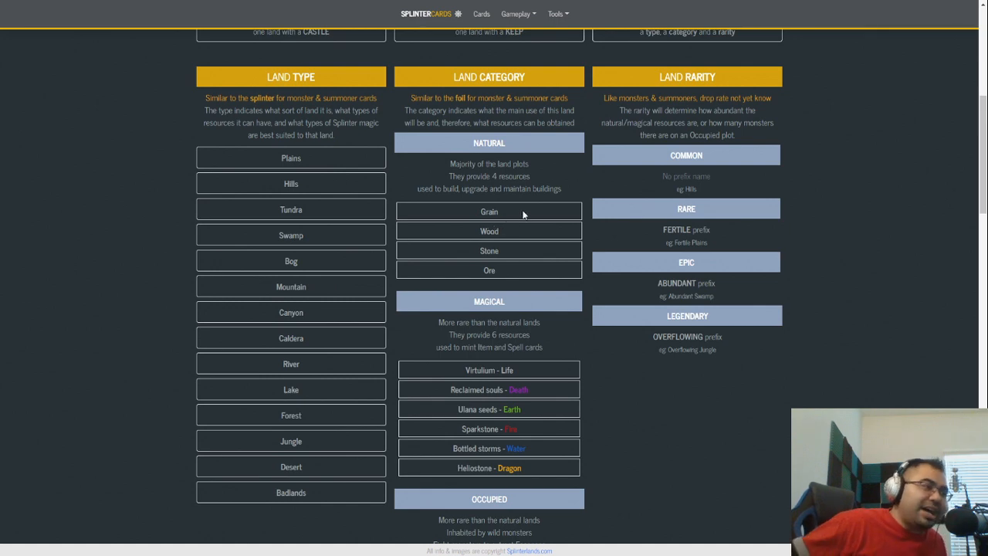
mouse_move(557, 185)
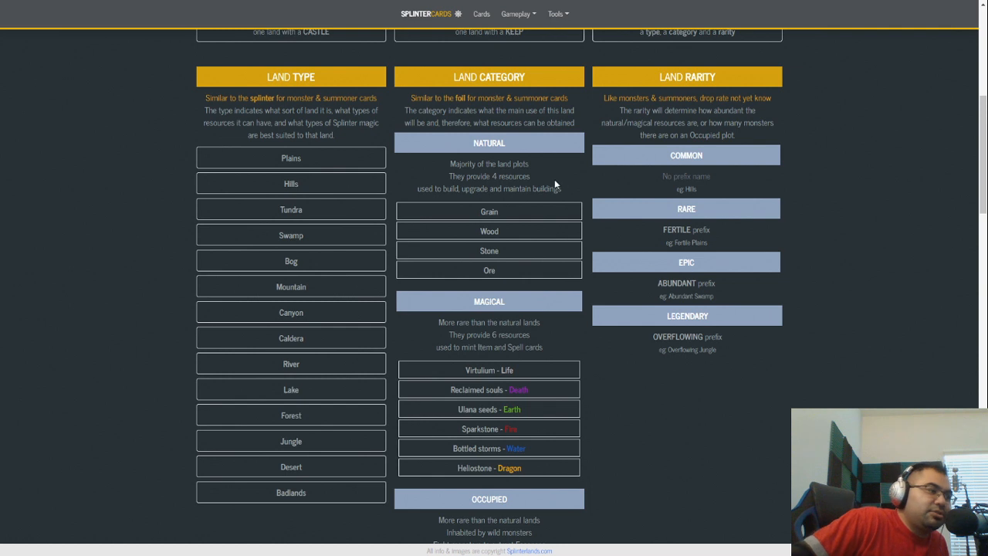
mouse_move(515, 180)
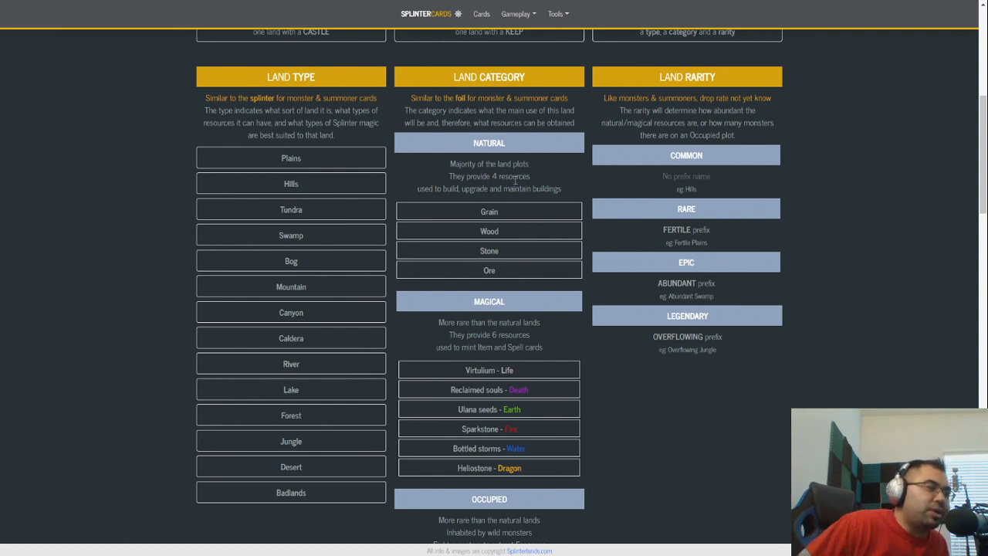
mouse_move(442, 151)
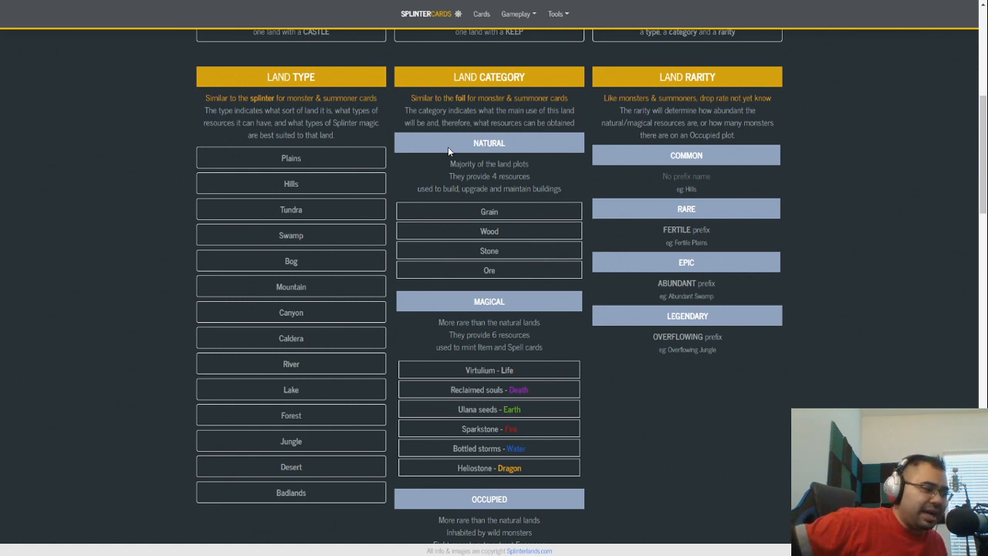
View the Occupied lands Essences section, then return to the 150 regions, 10 tracts, 100 lands summary.
scroll("down", 3)
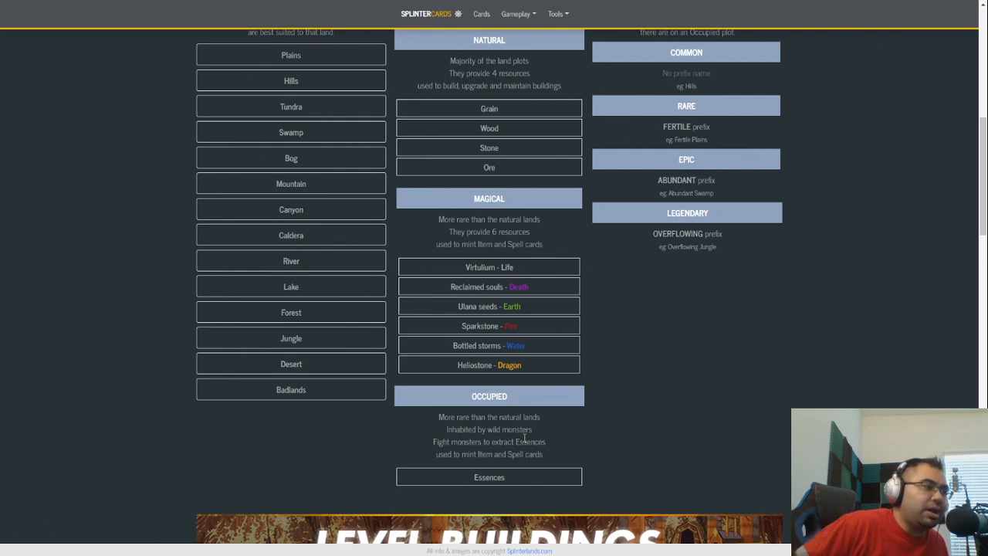
mouse_move(582, 449)
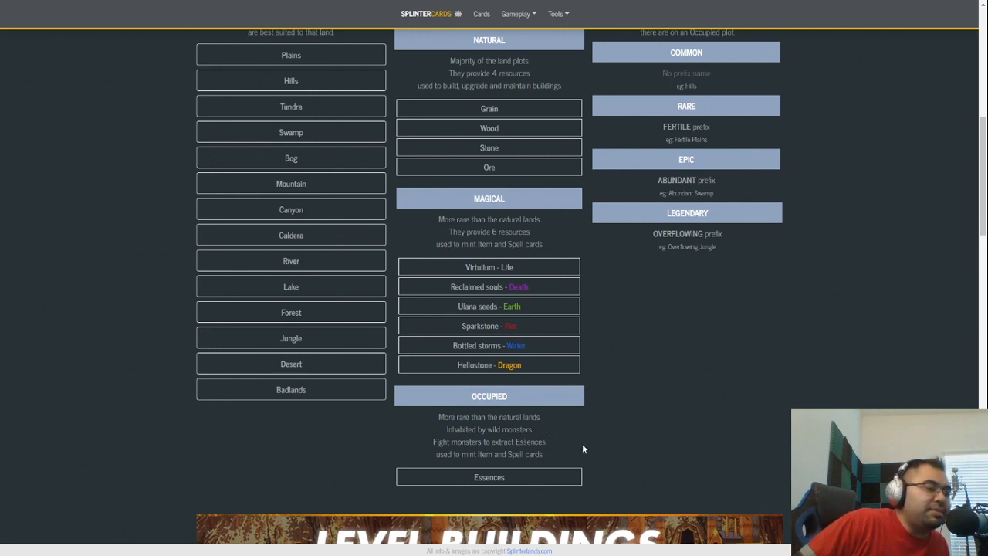
mouse_move(540, 444)
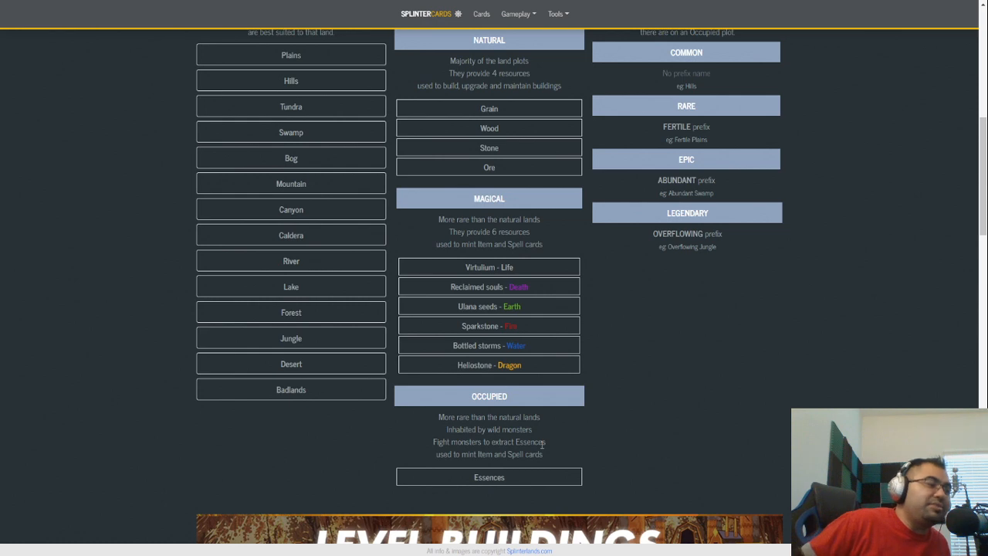
double_click(485, 286)
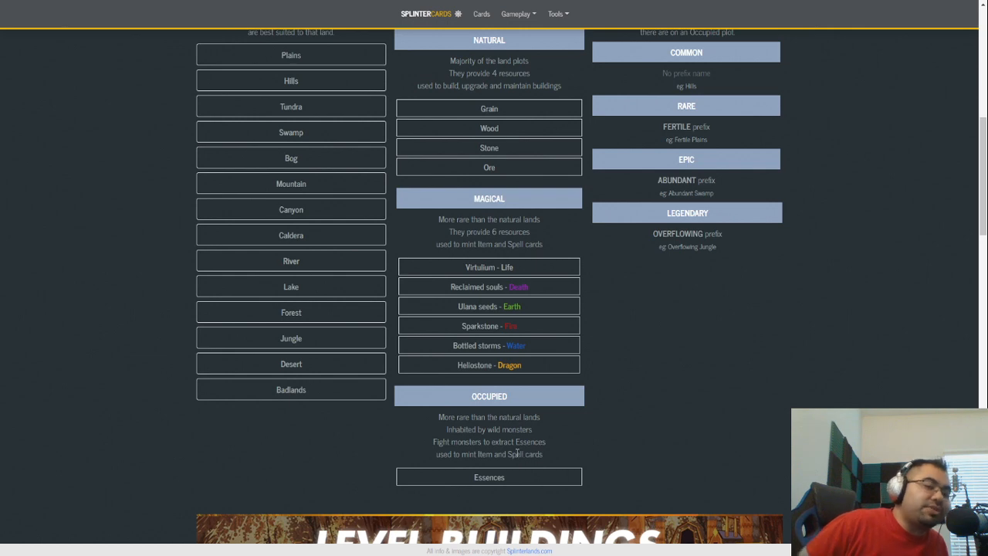
mouse_move(498, 306)
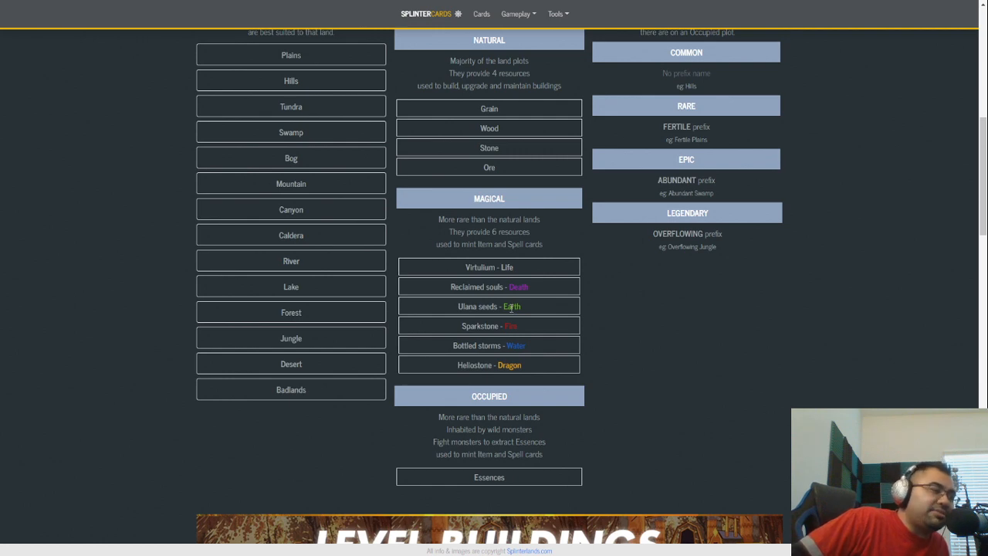
mouse_move(498, 279)
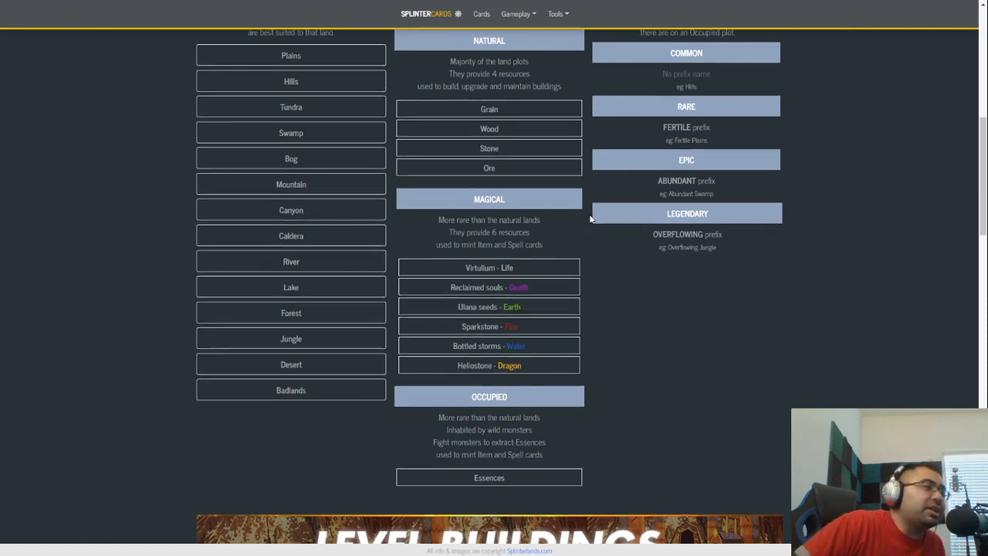
scroll("up", 3)
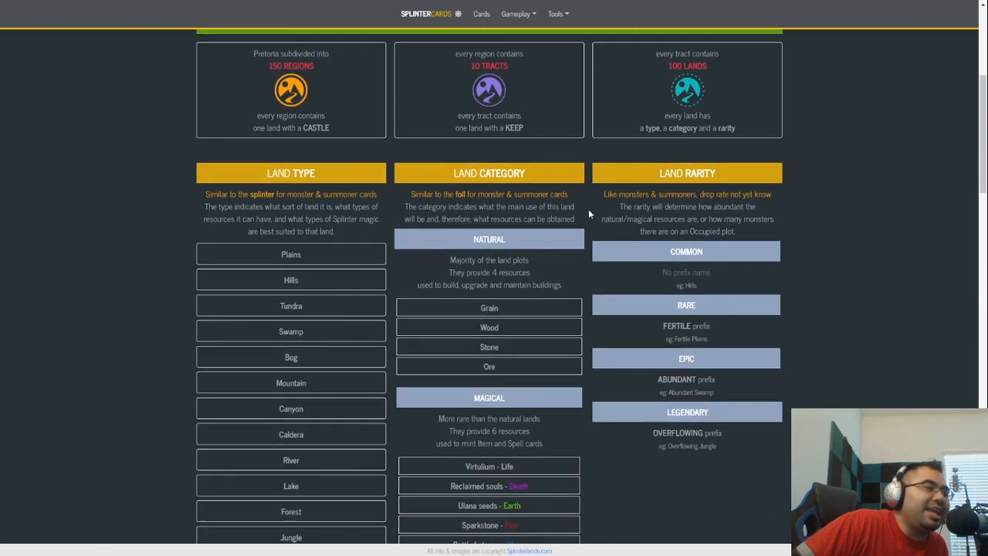
Scroll slightly down so the Land Type, Category and Rarity headings sit at the top.
scroll("down", 3)
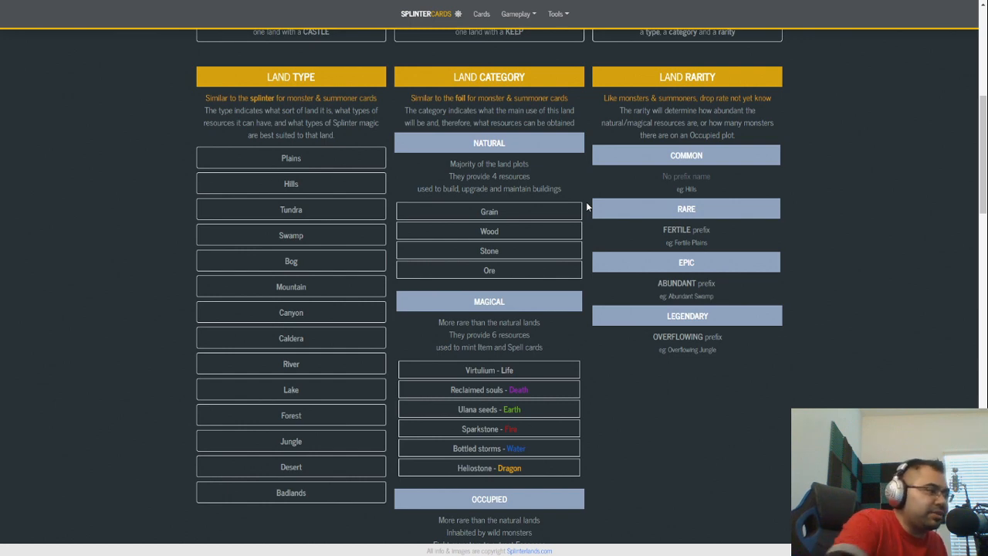
mouse_move(553, 270)
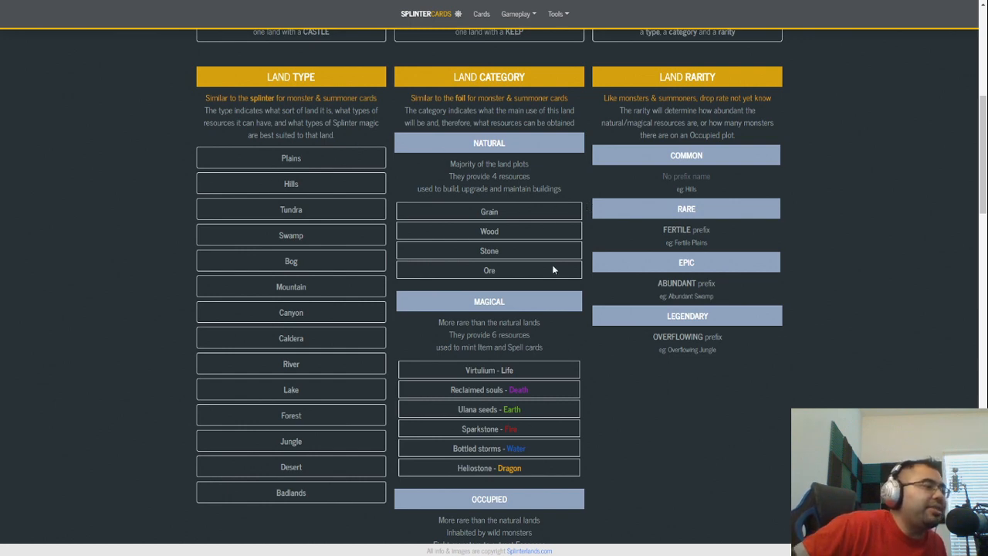
mouse_move(391, 180)
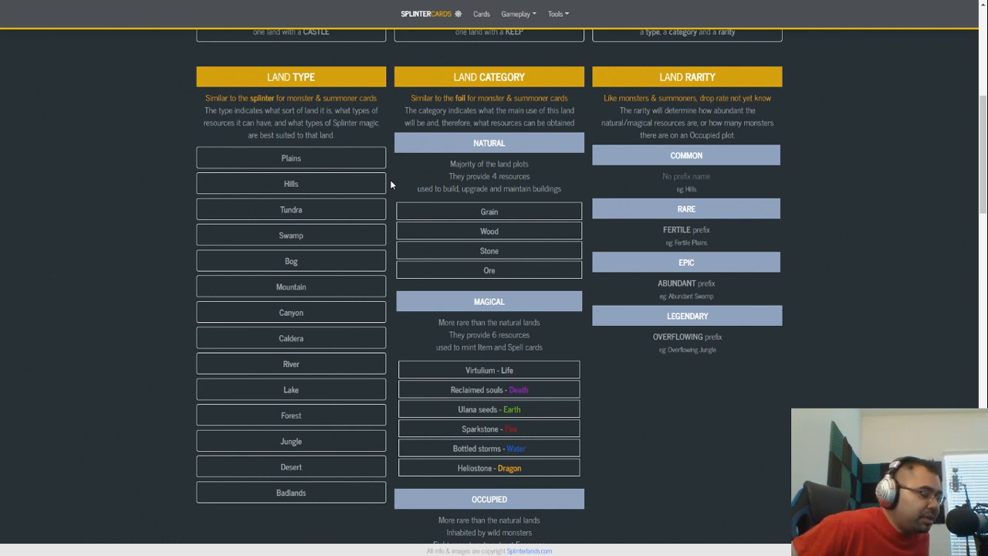
mouse_move(392, 168)
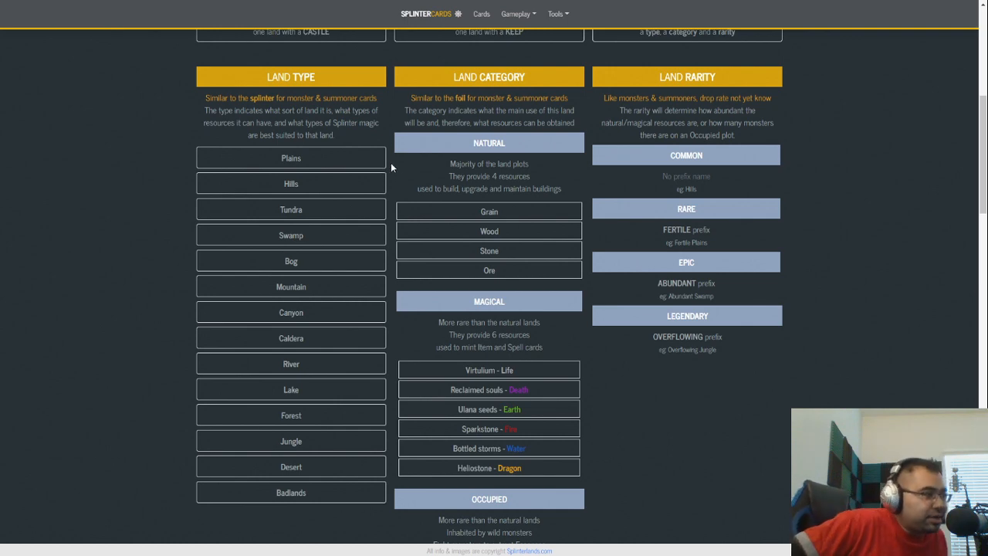
mouse_move(393, 182)
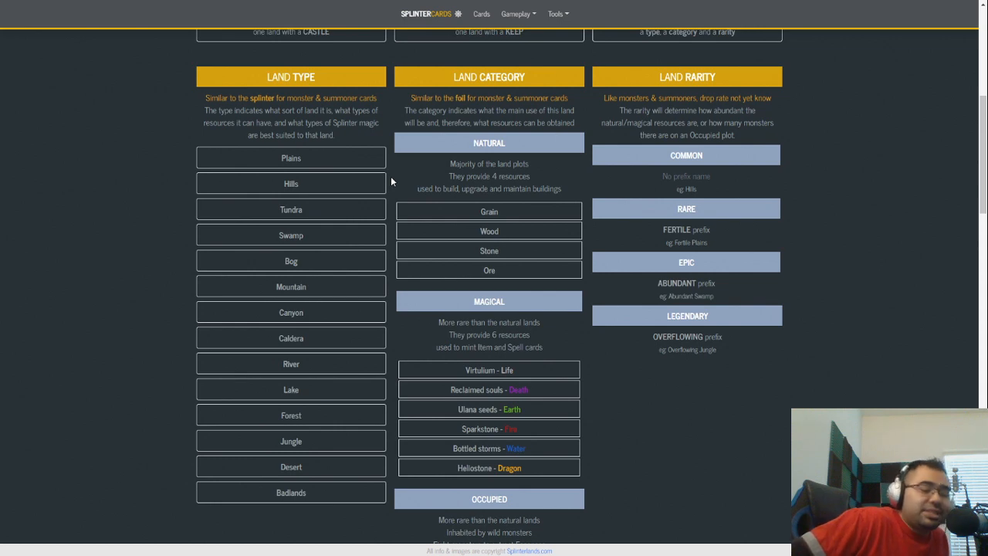
mouse_move(393, 179)
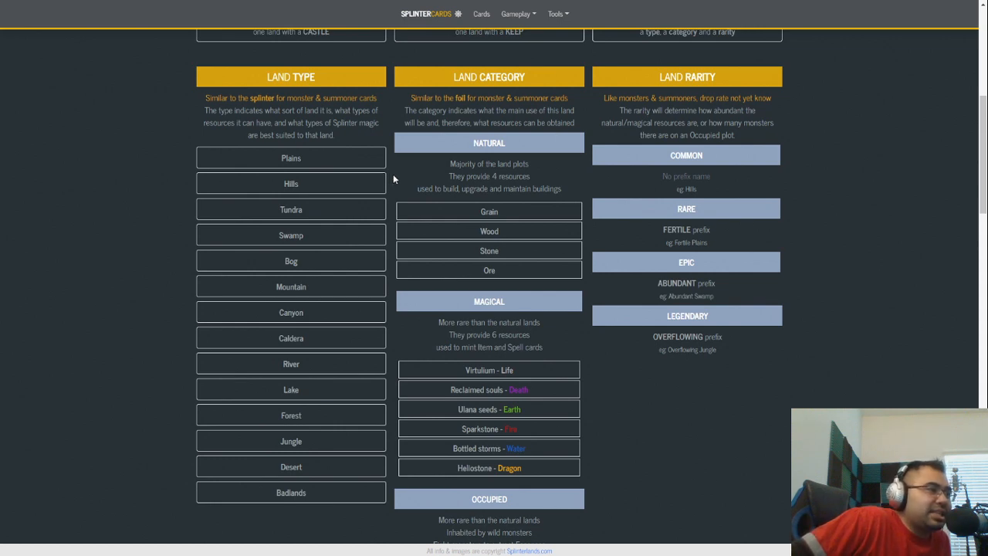